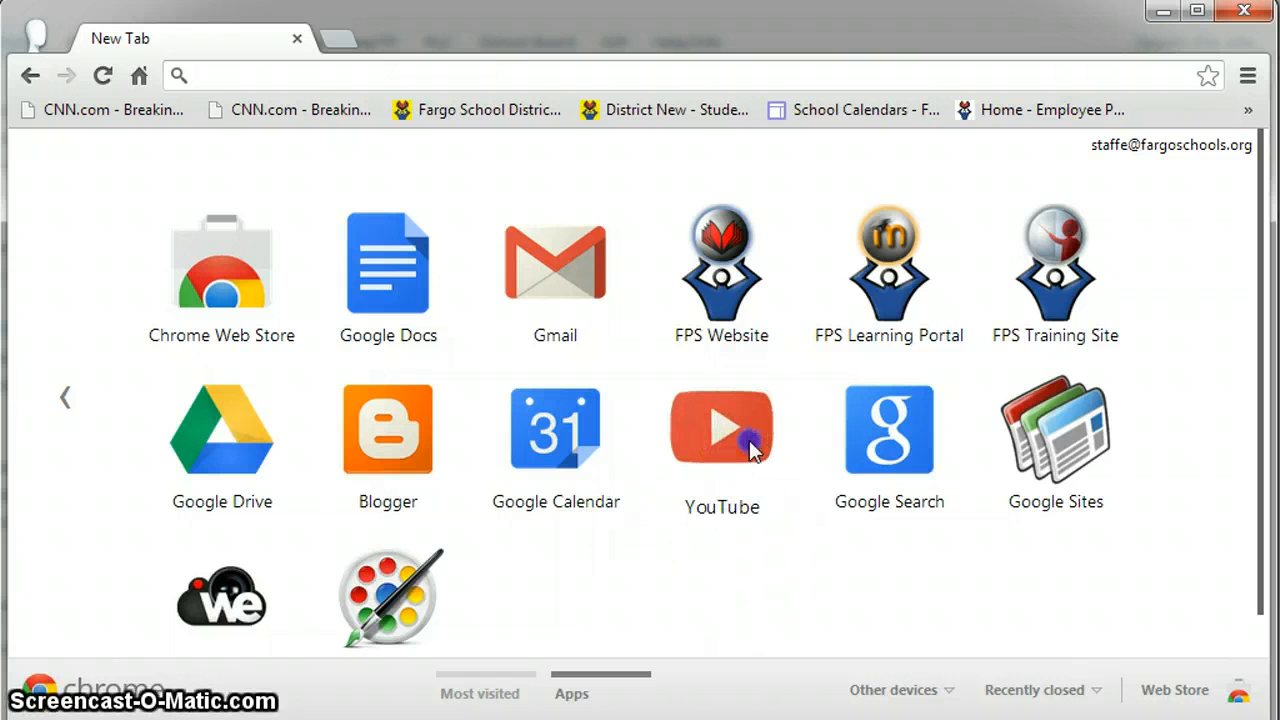
- Go to YouTube and reveal the channel management pages beside Upload
click(720, 428)
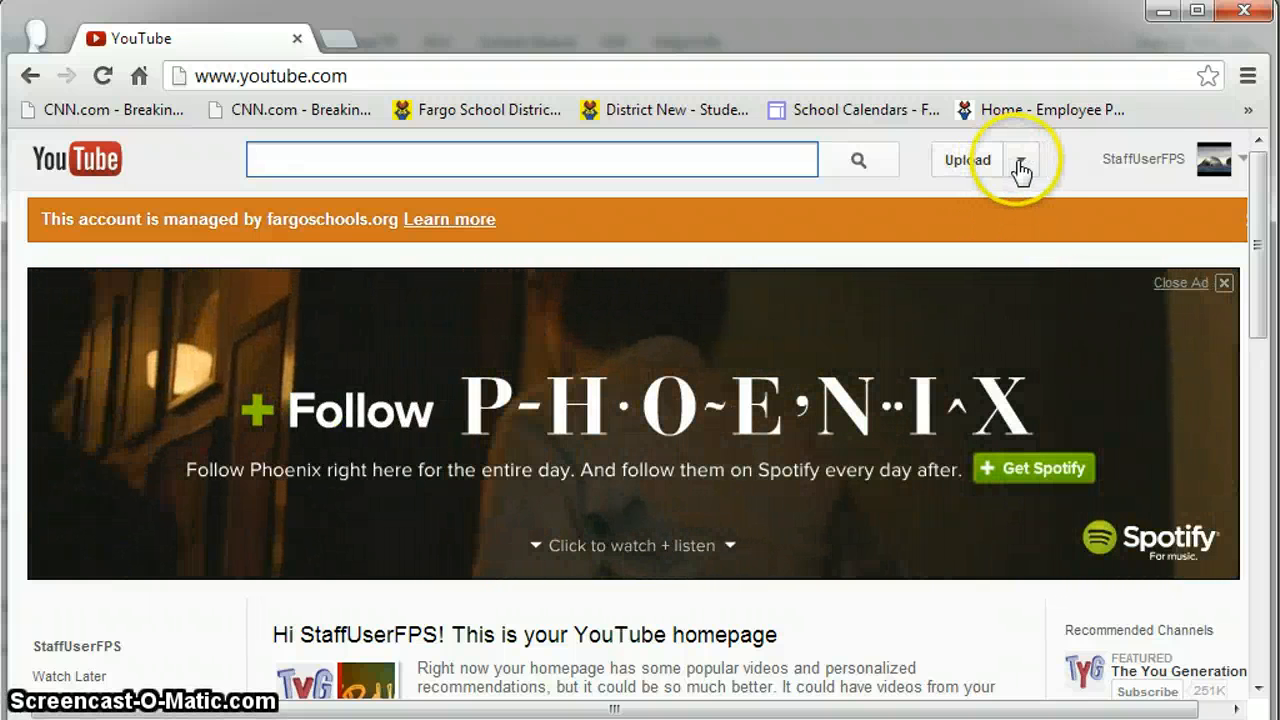
click(1020, 160)
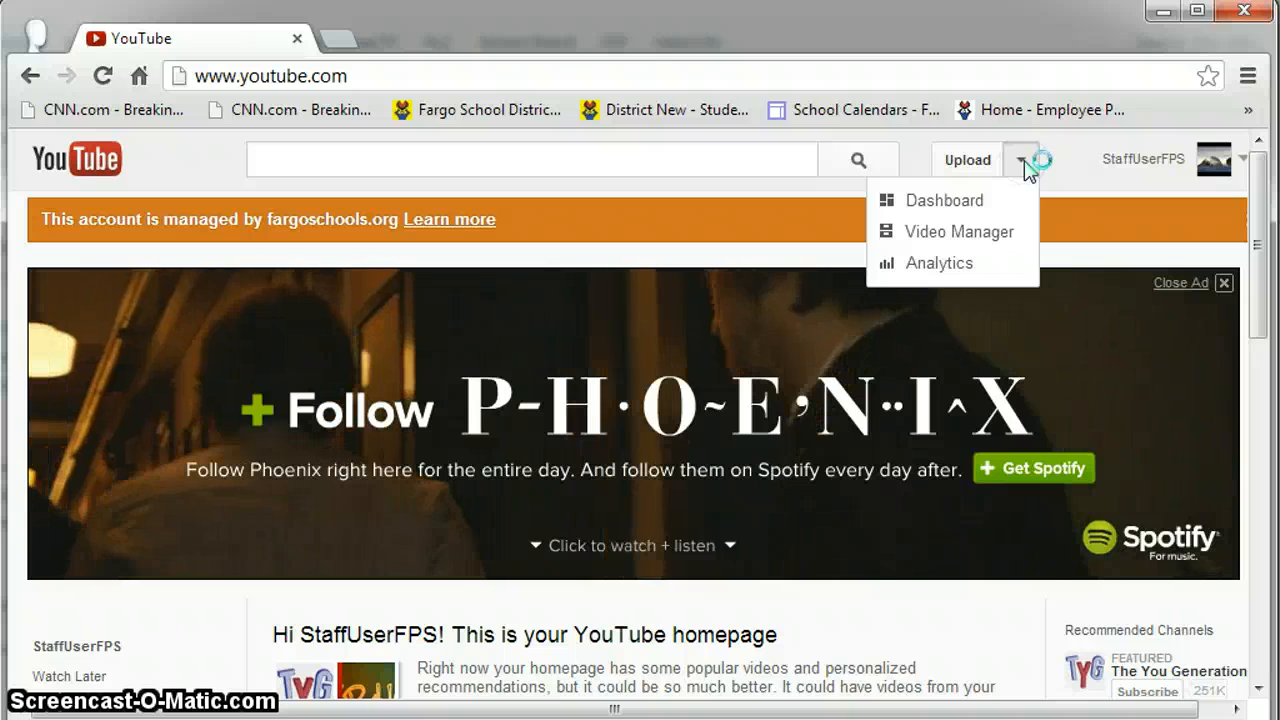
mouse_move(956, 232)
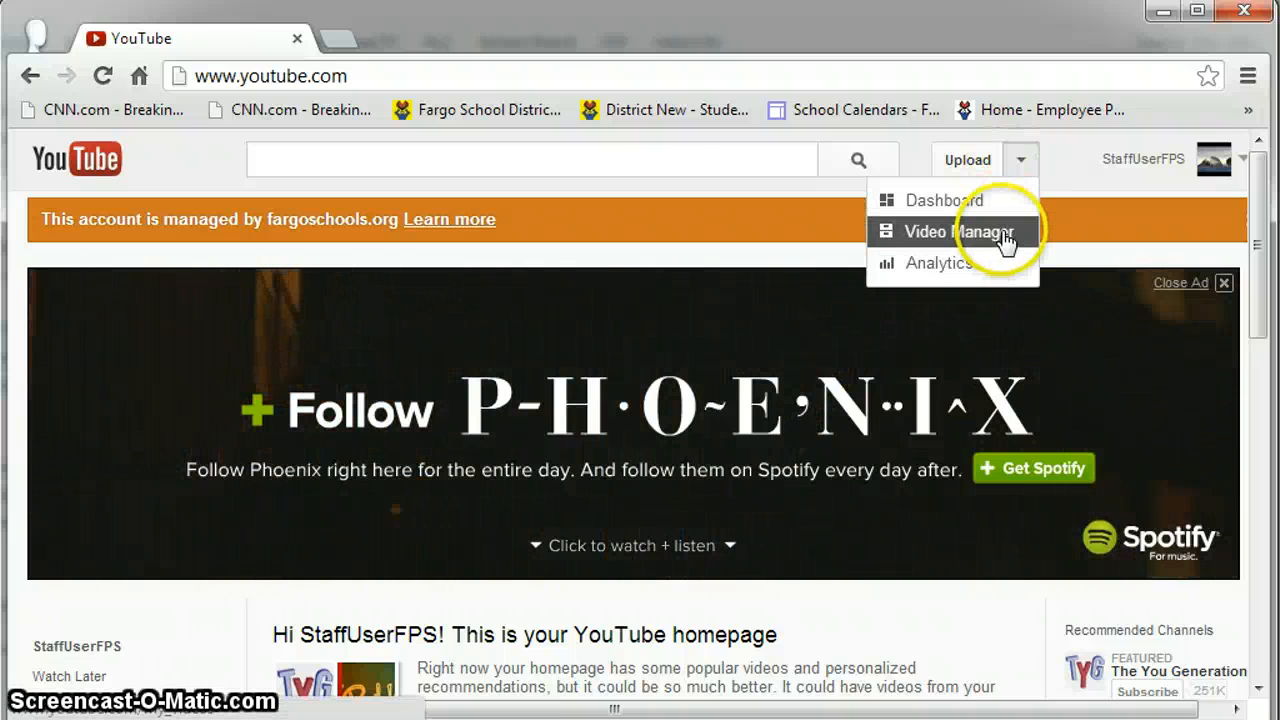
- View the uploaded videos and the empty inbox, then reach the Video Editor
click(956, 232)
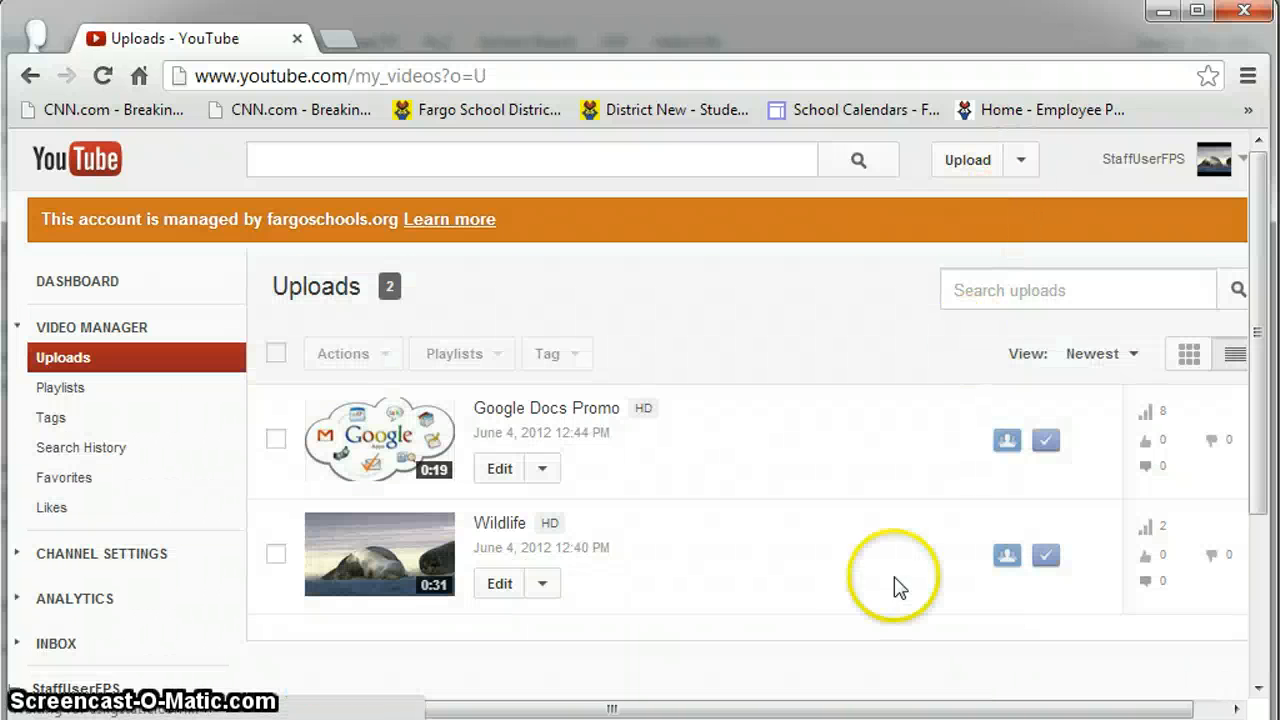
mouse_move(756, 490)
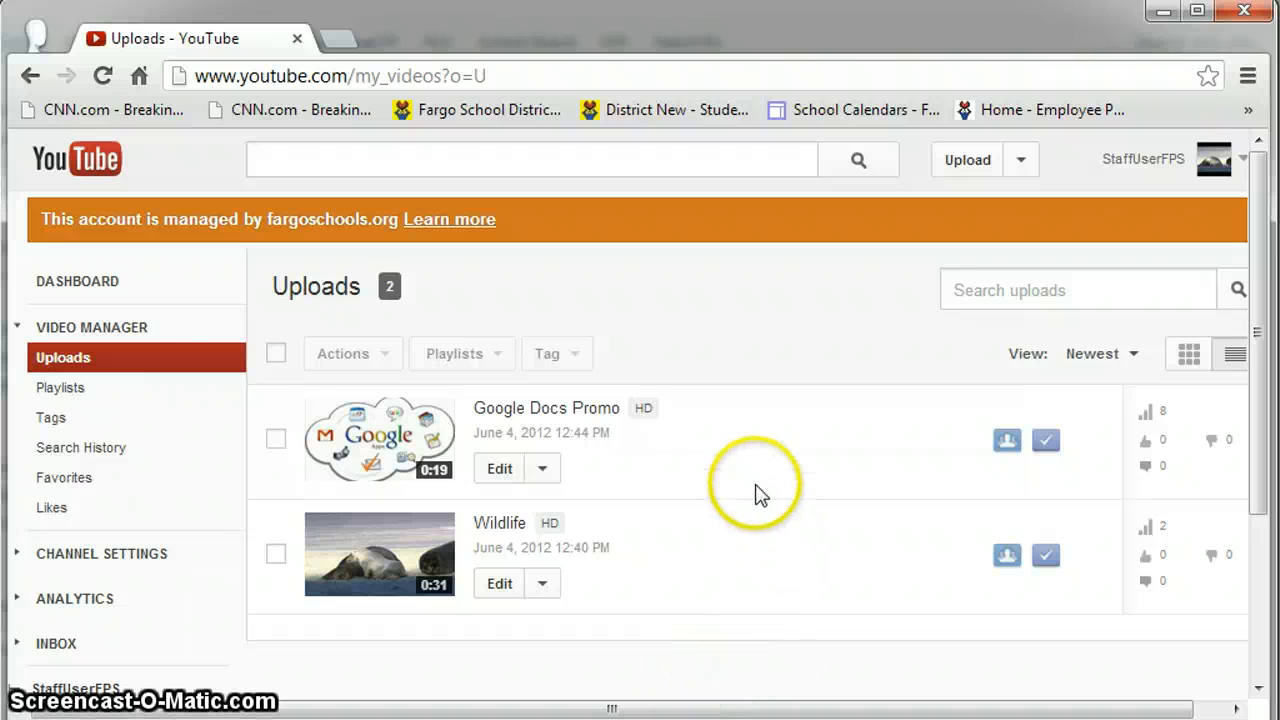
mouse_move(210, 490)
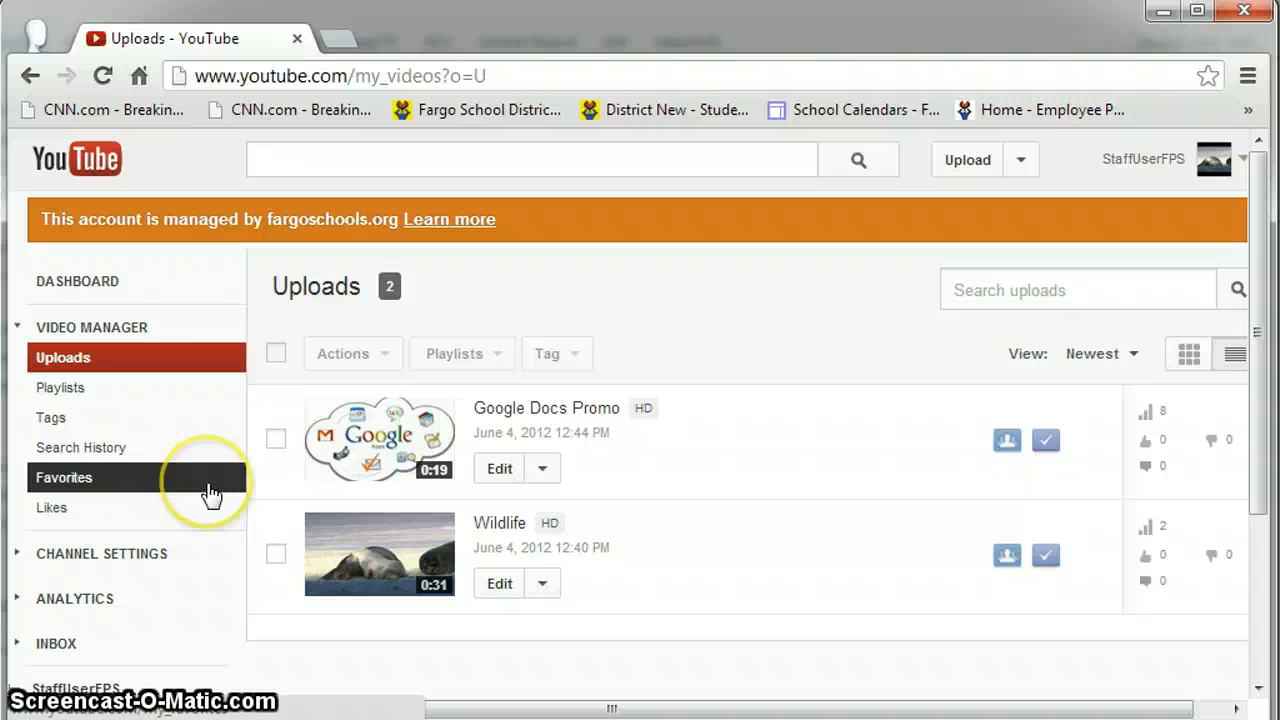
mouse_move(258, 262)
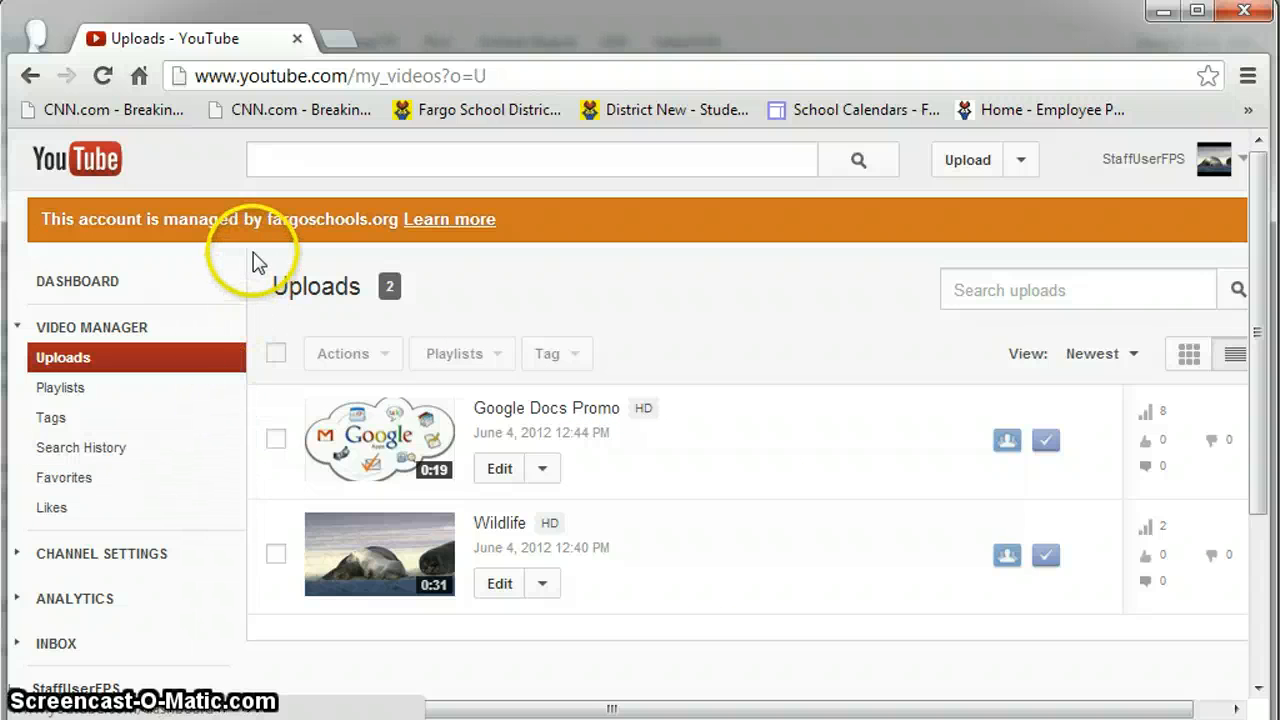
mouse_move(210, 256)
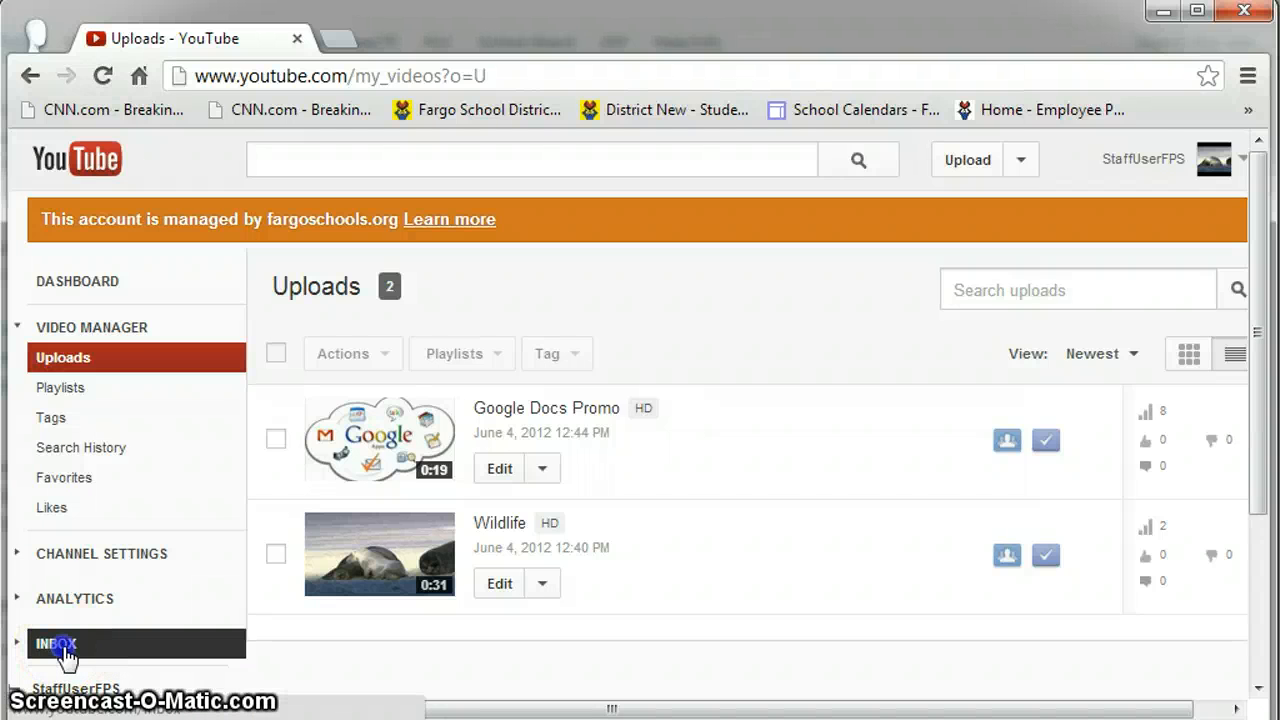
click(56, 644)
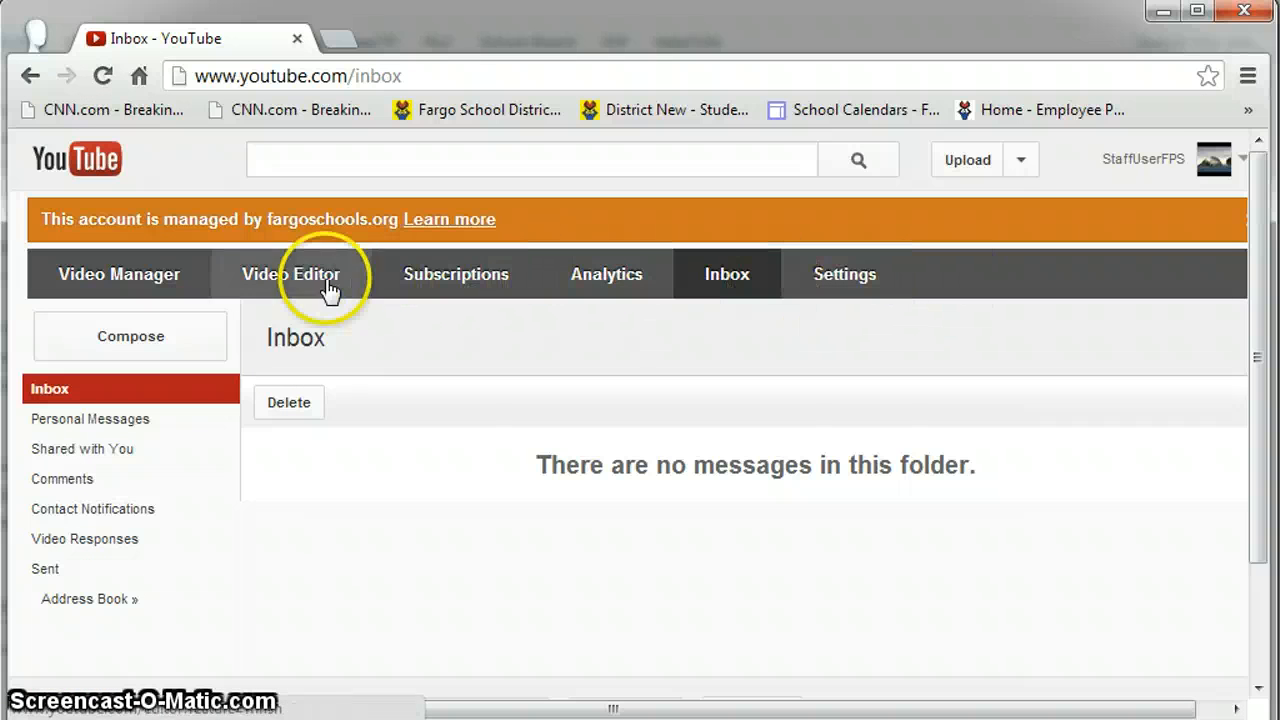
mouse_move(310, 288)
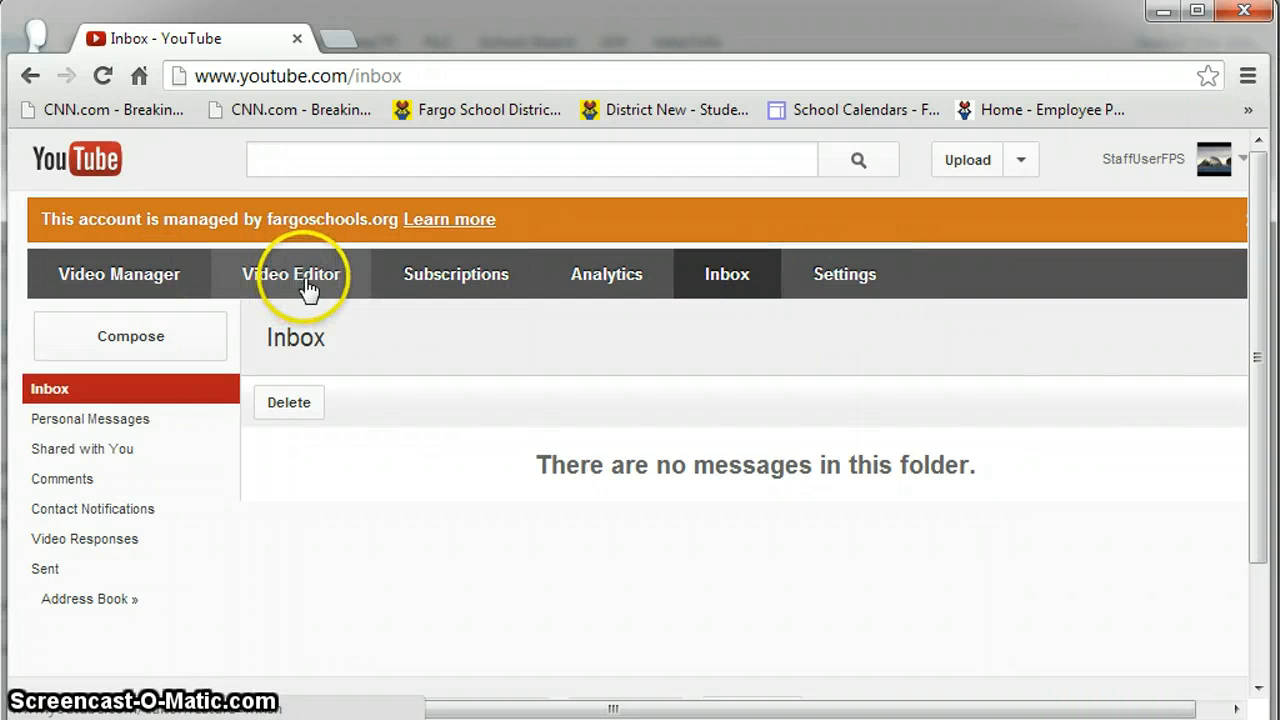
click(292, 274)
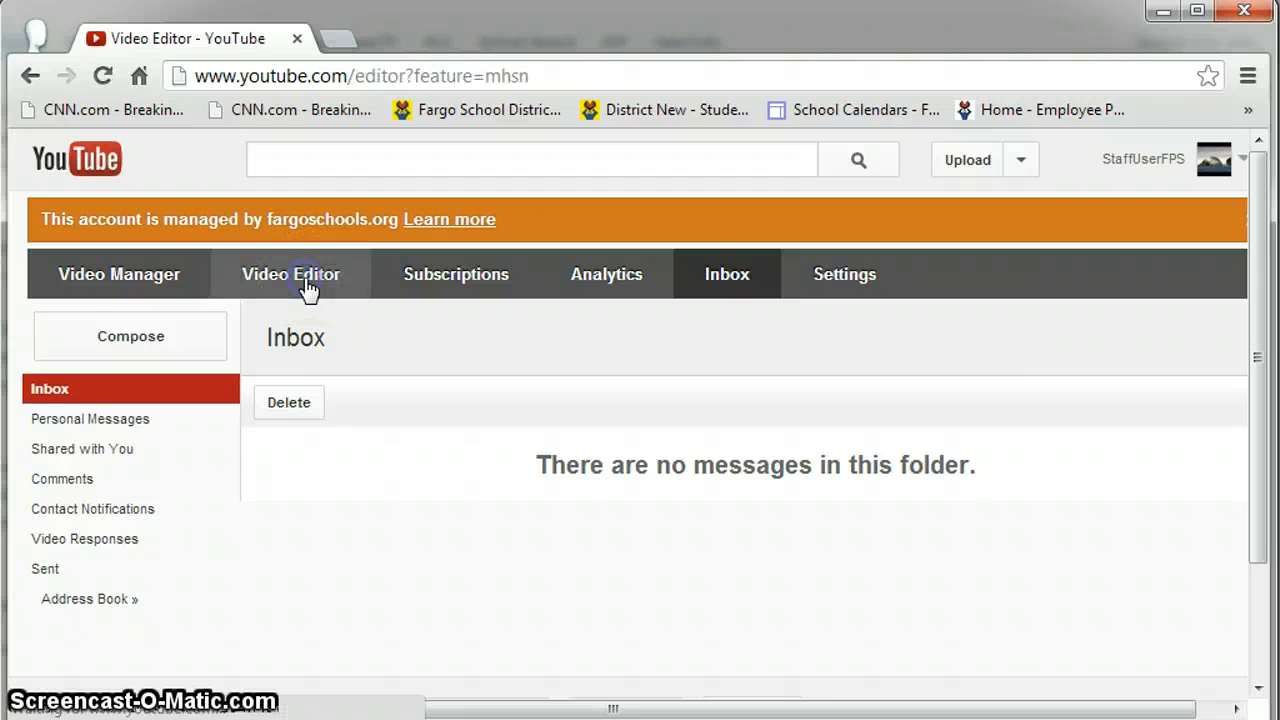
click(292, 274)
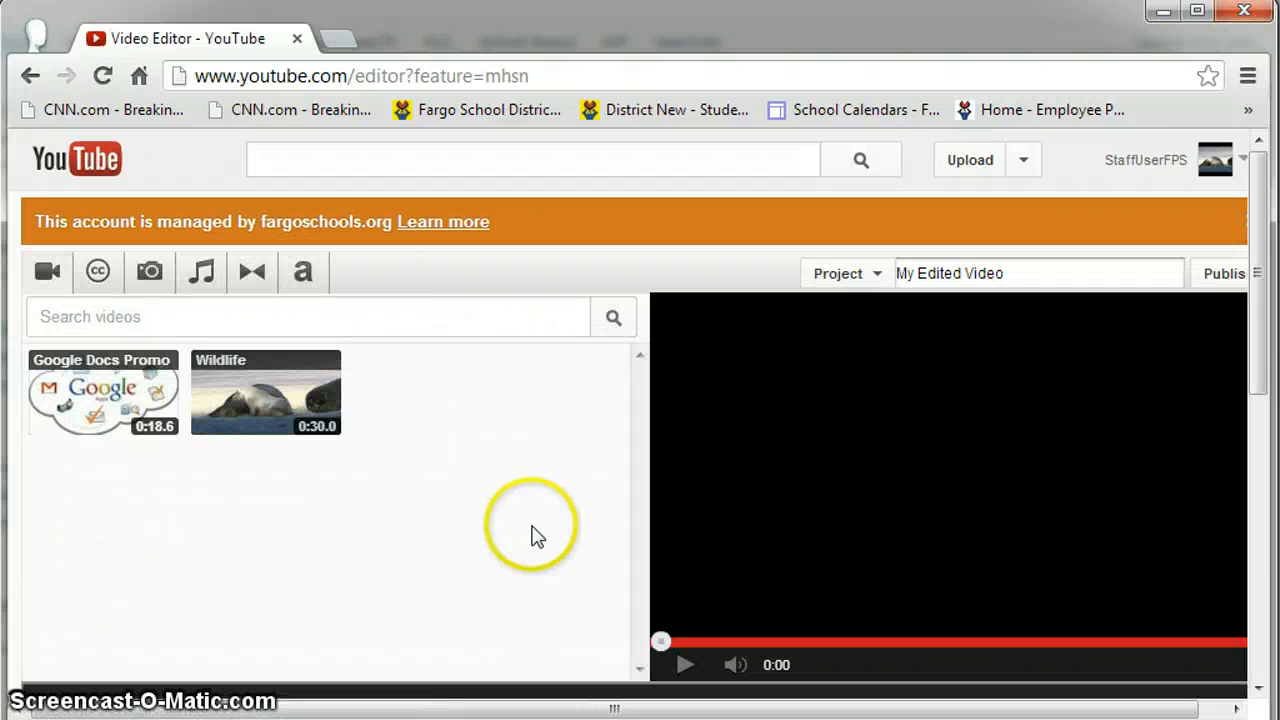
mouse_move(484, 524)
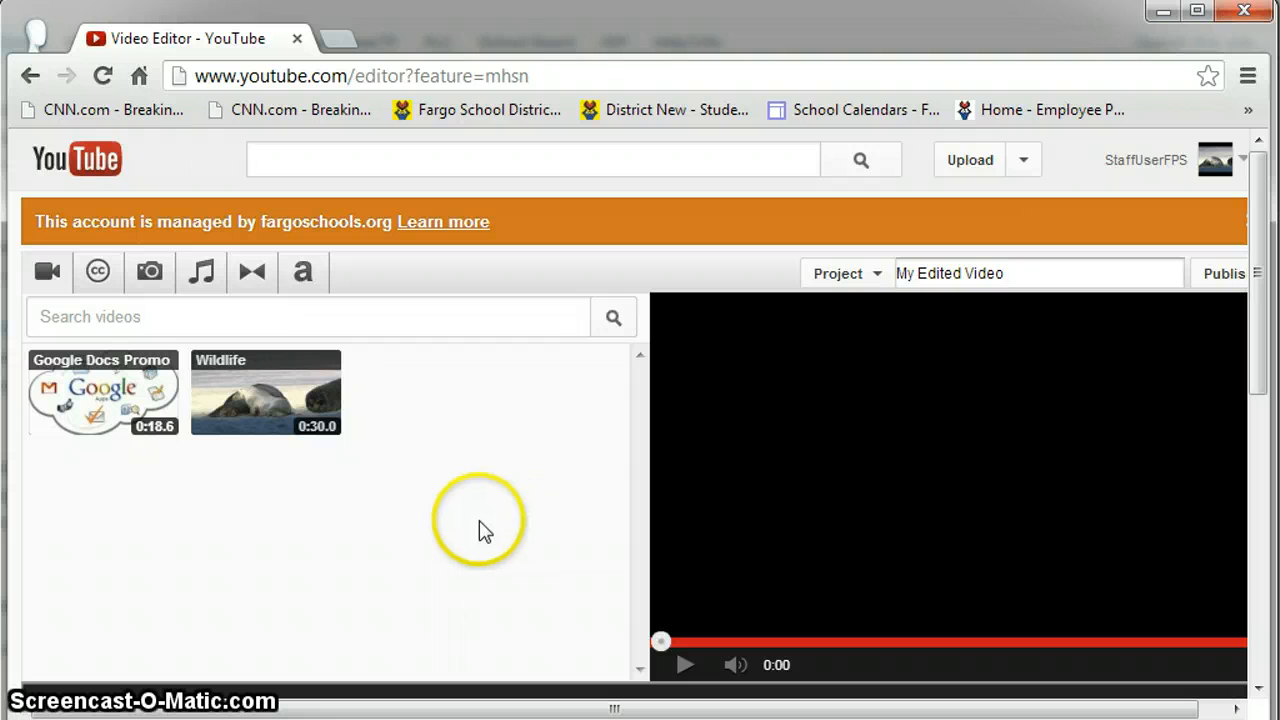
mouse_move(200, 272)
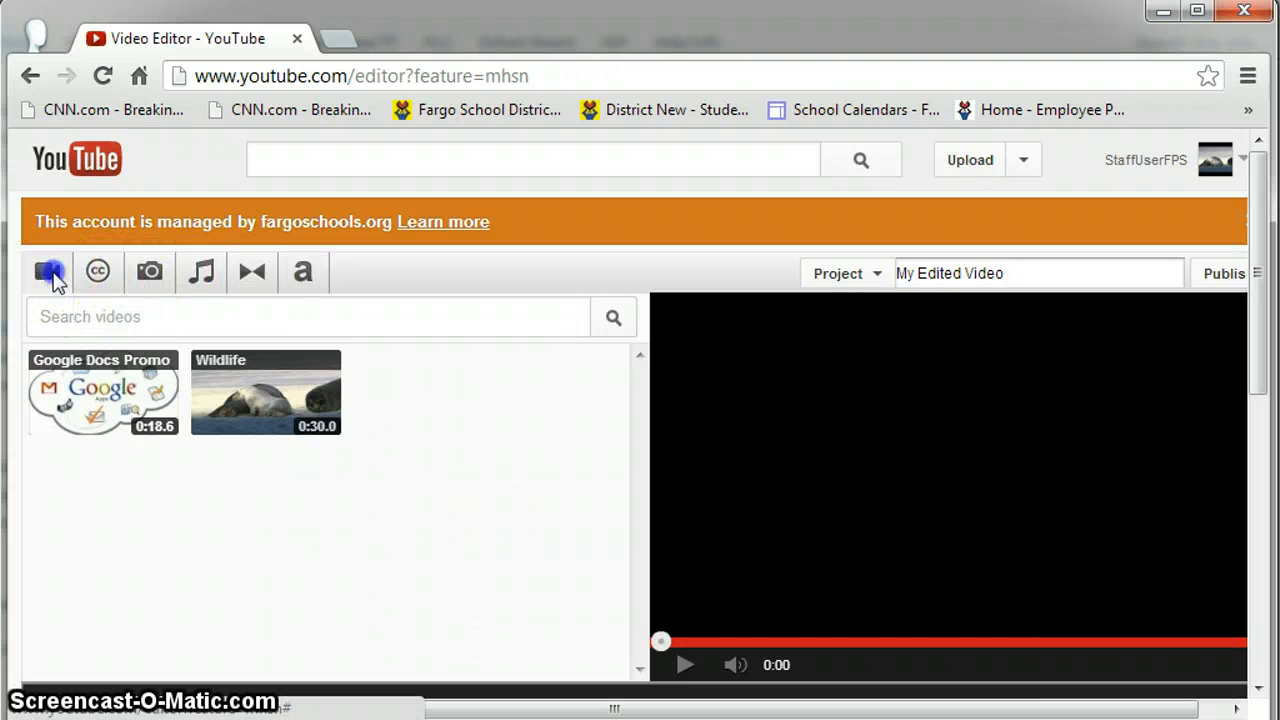
mouse_move(48, 272)
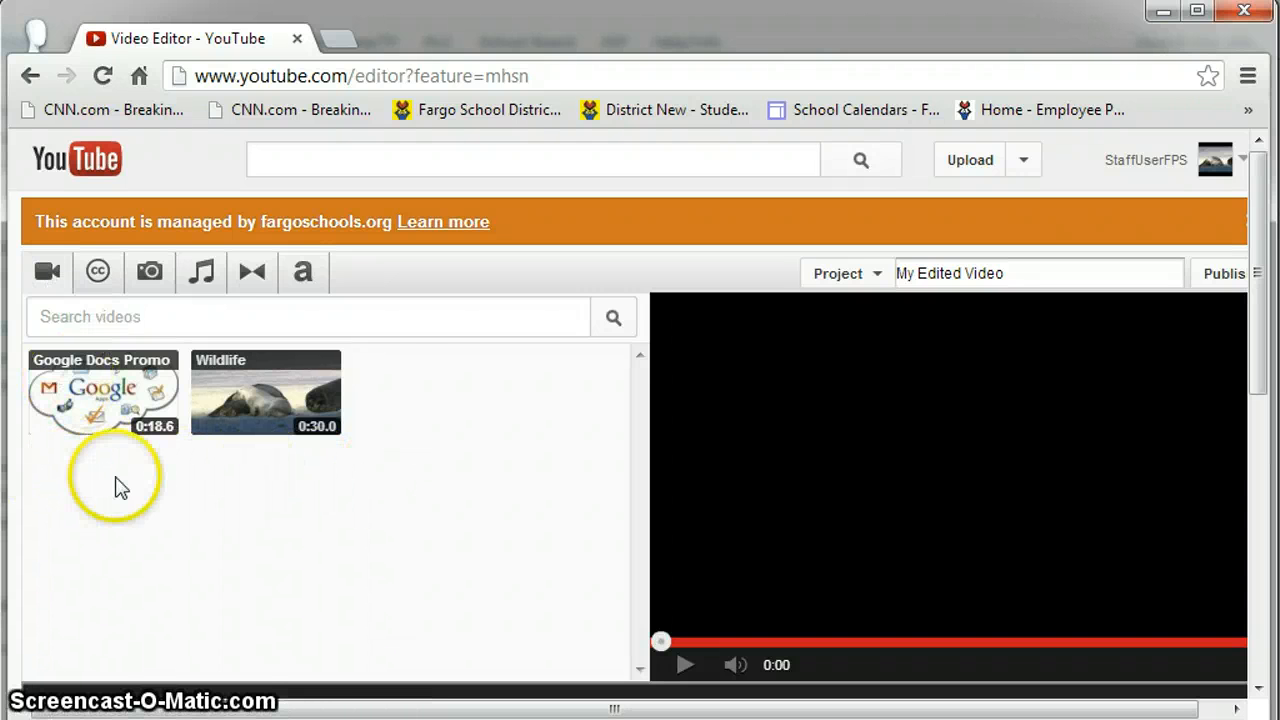
mouse_move(336, 504)
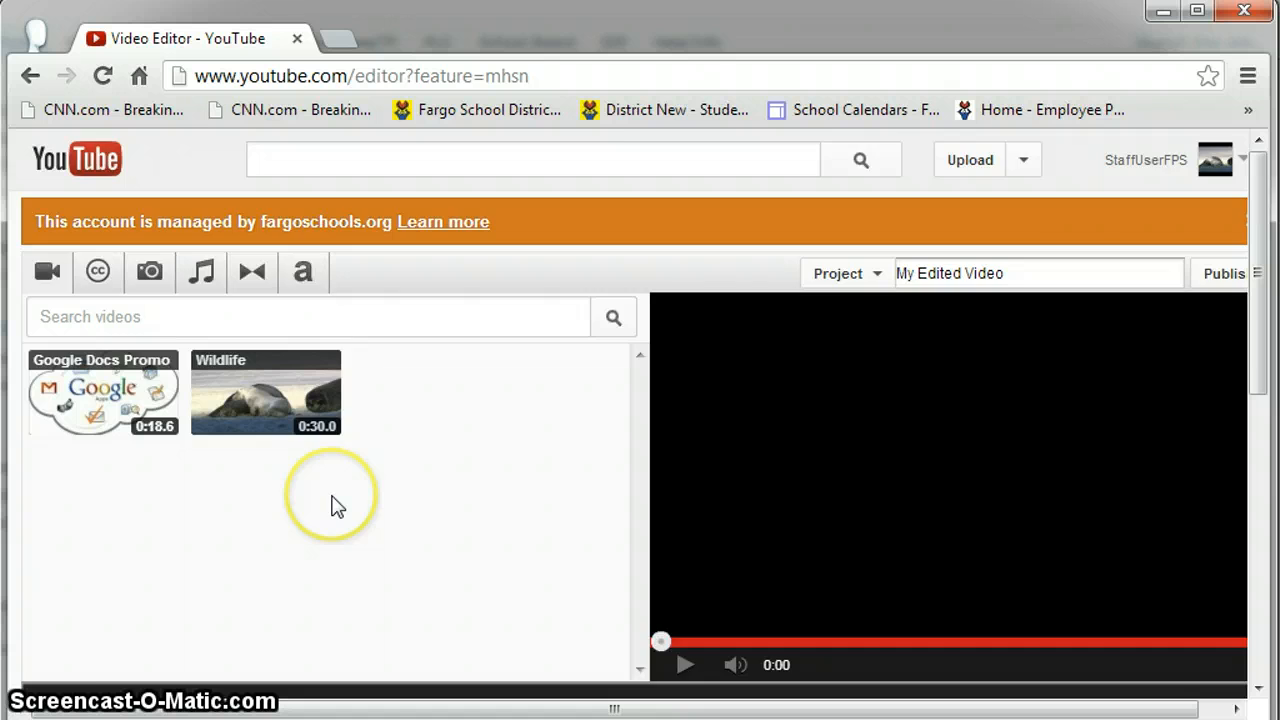
scroll(down, 3)
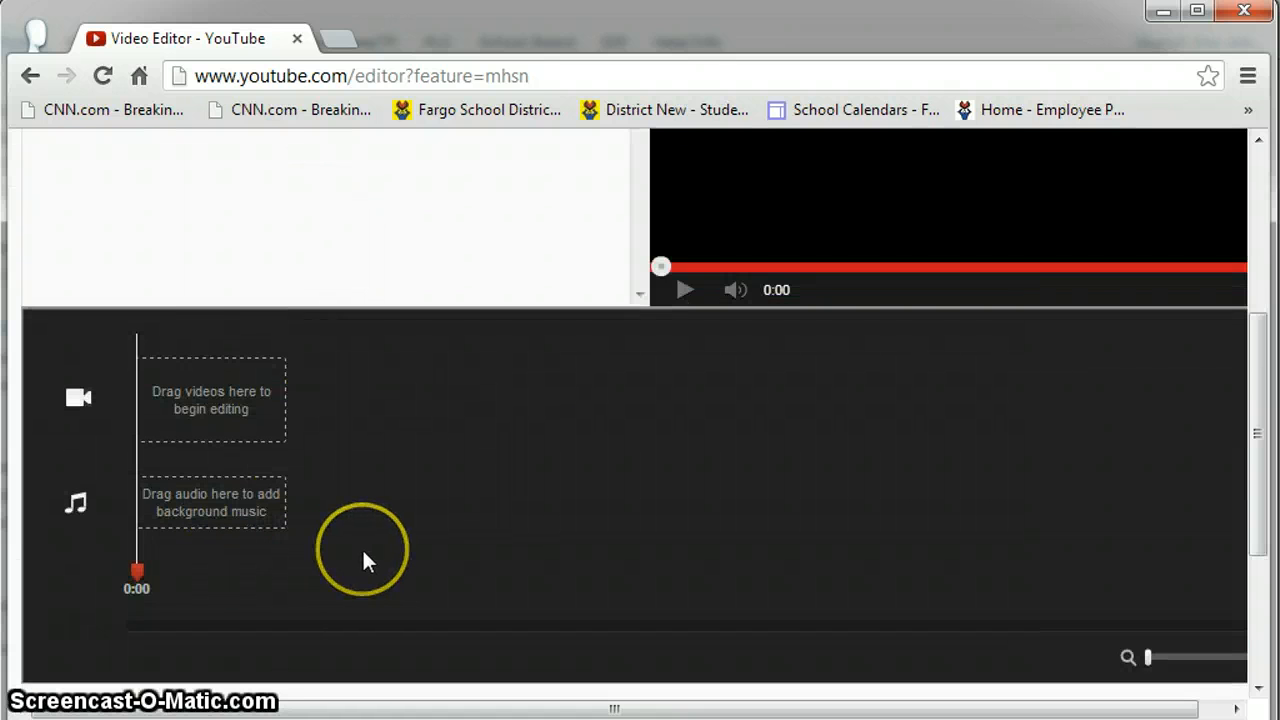
click(96, 272)
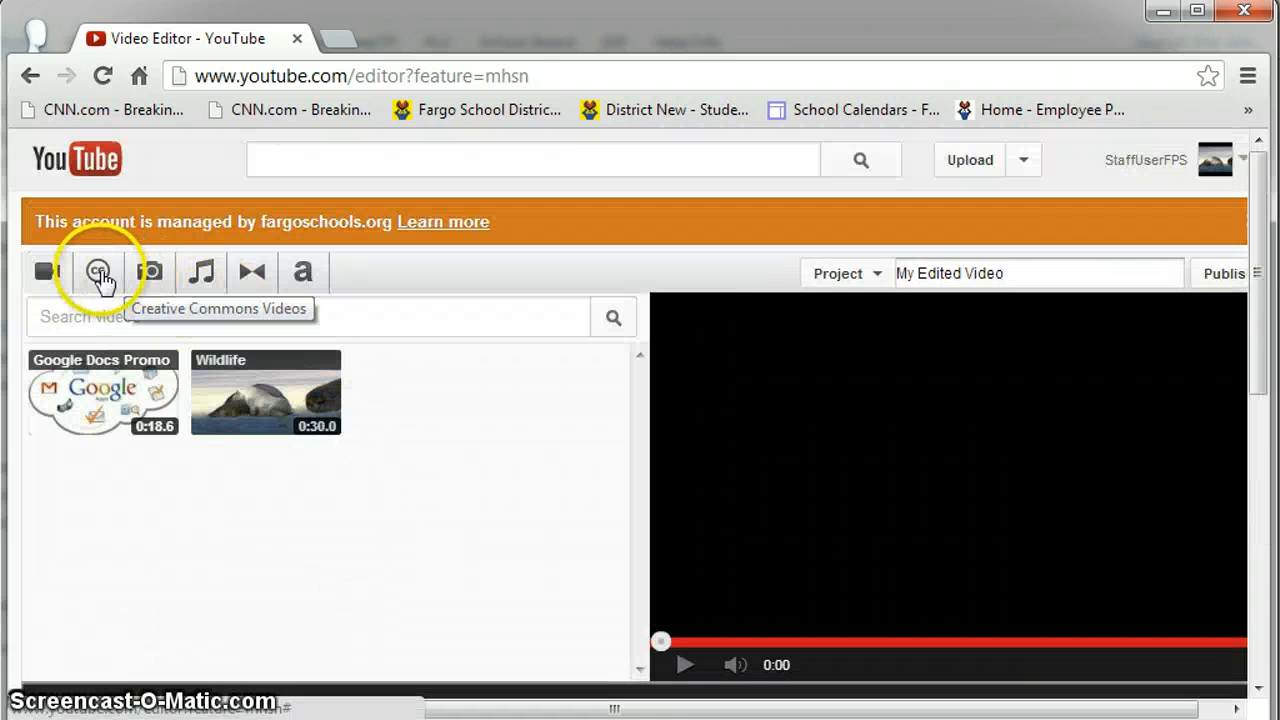
- Browse the Creative Commons, Photos and Audio libraries, ending on Transitions
click(96, 272)
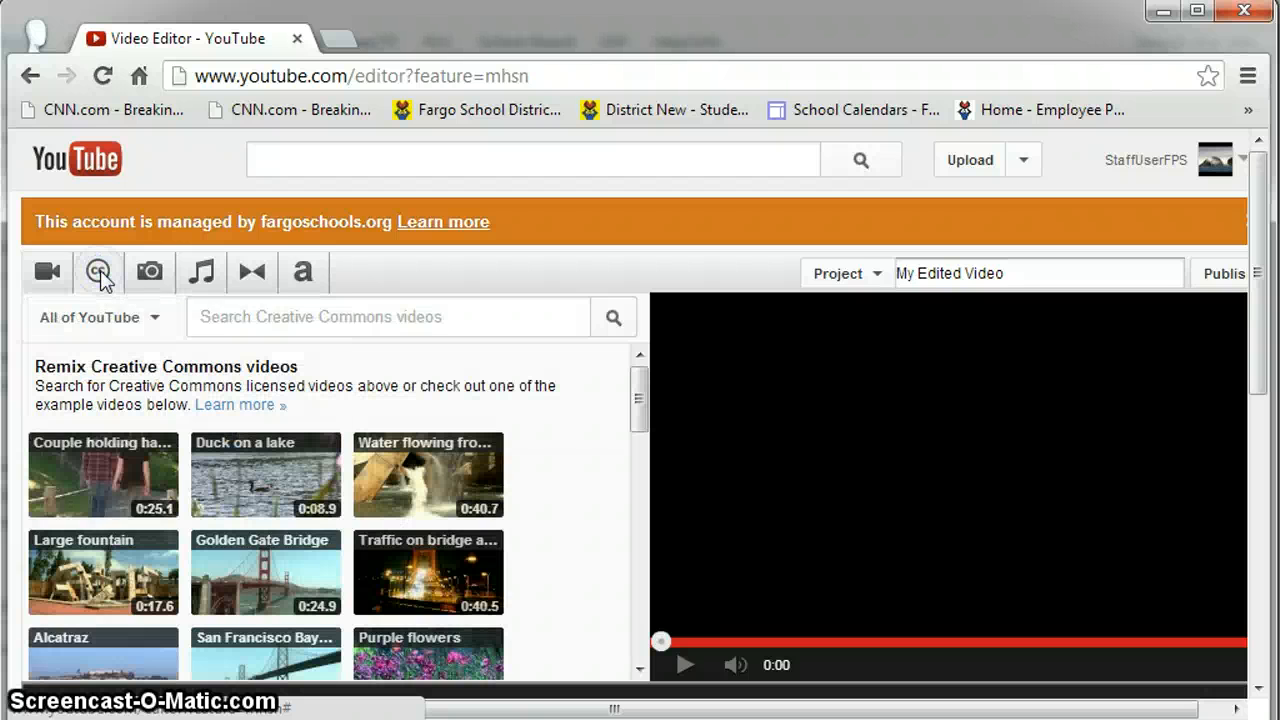
mouse_move(98, 272)
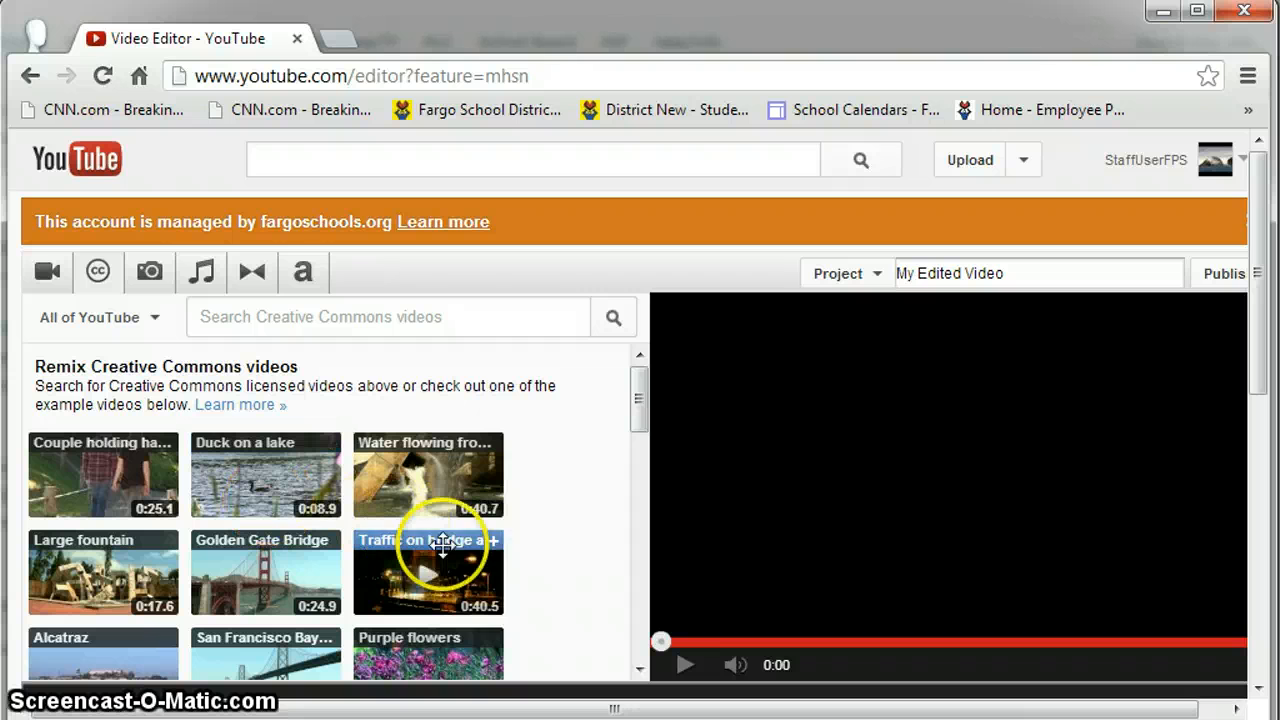
mouse_move(530, 584)
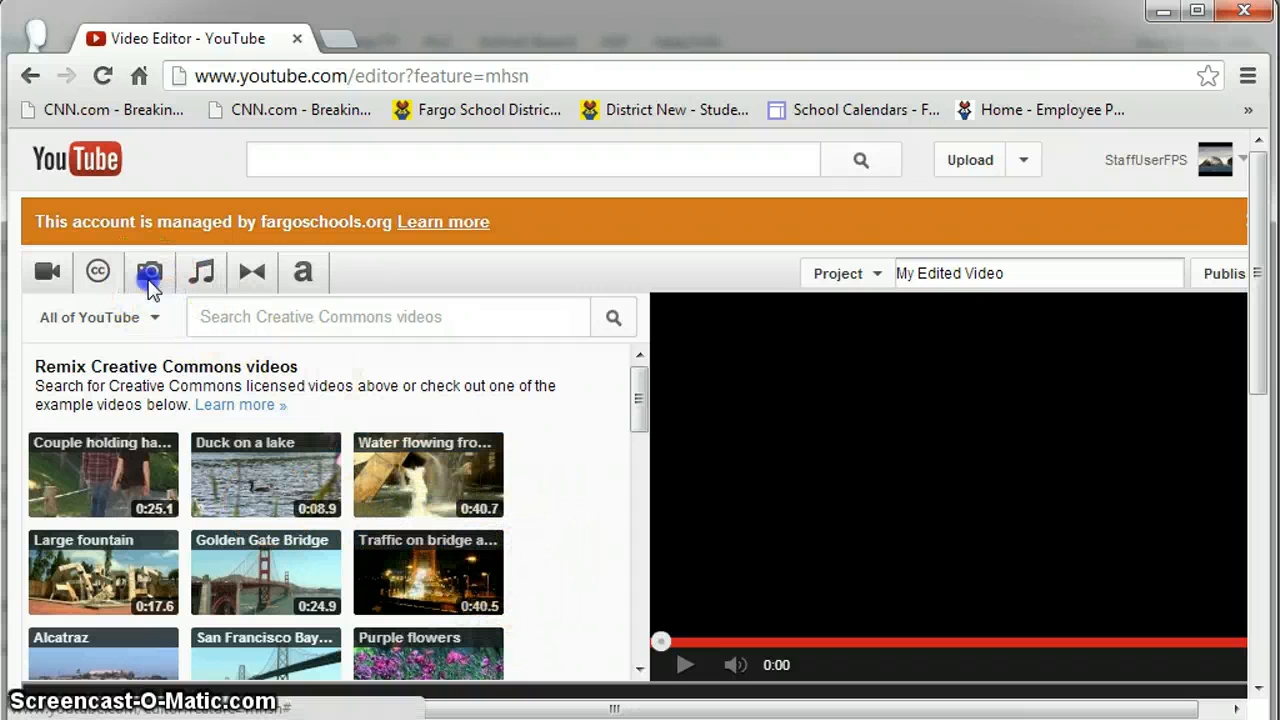
click(148, 272)
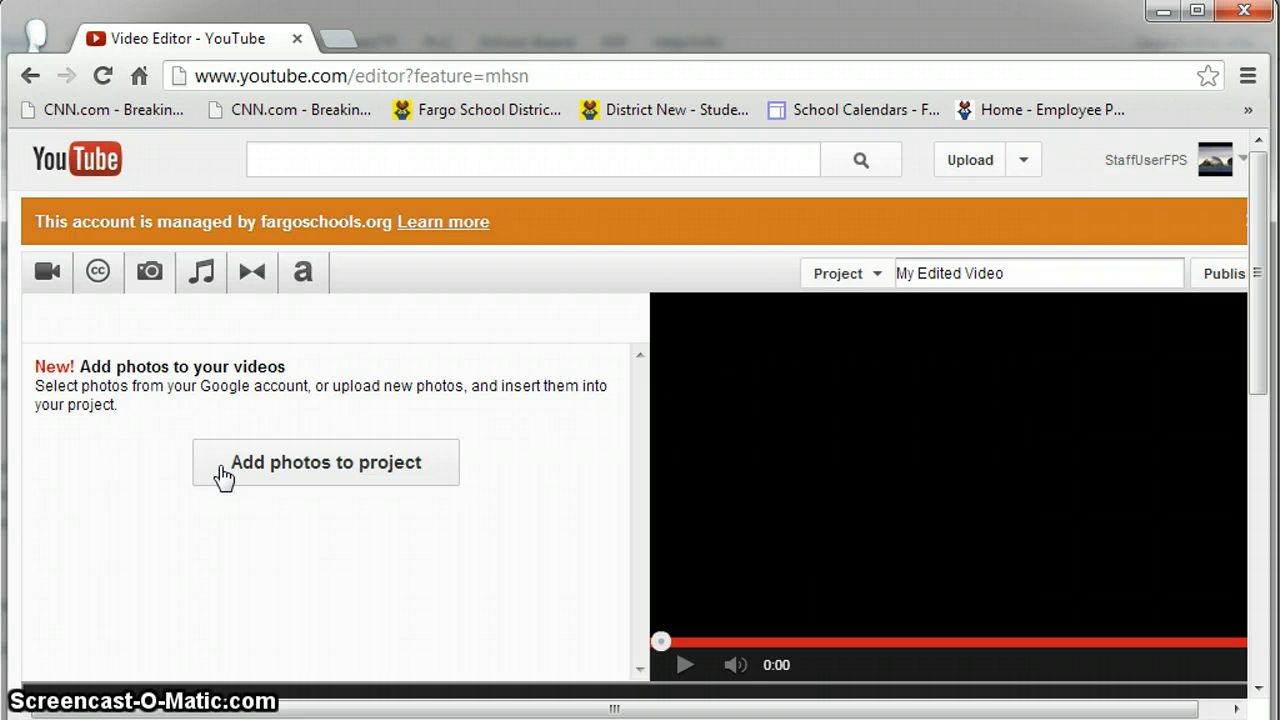
click(200, 272)
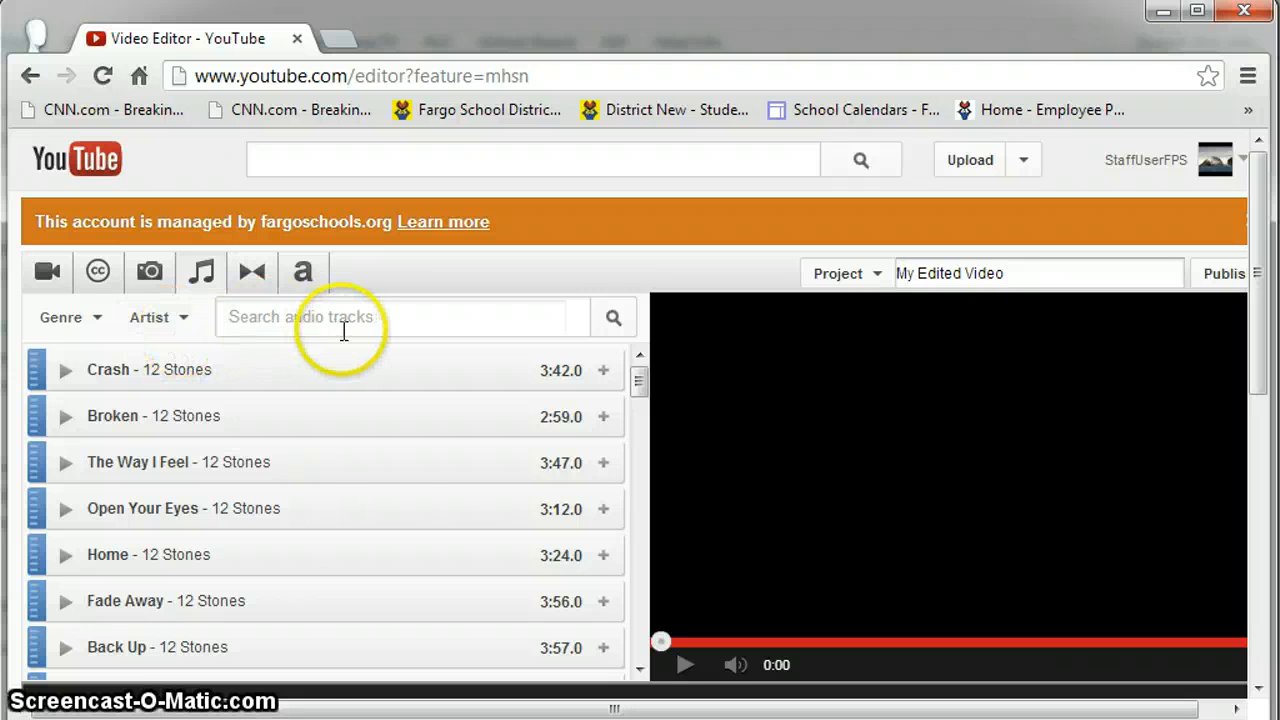
mouse_move(426, 488)
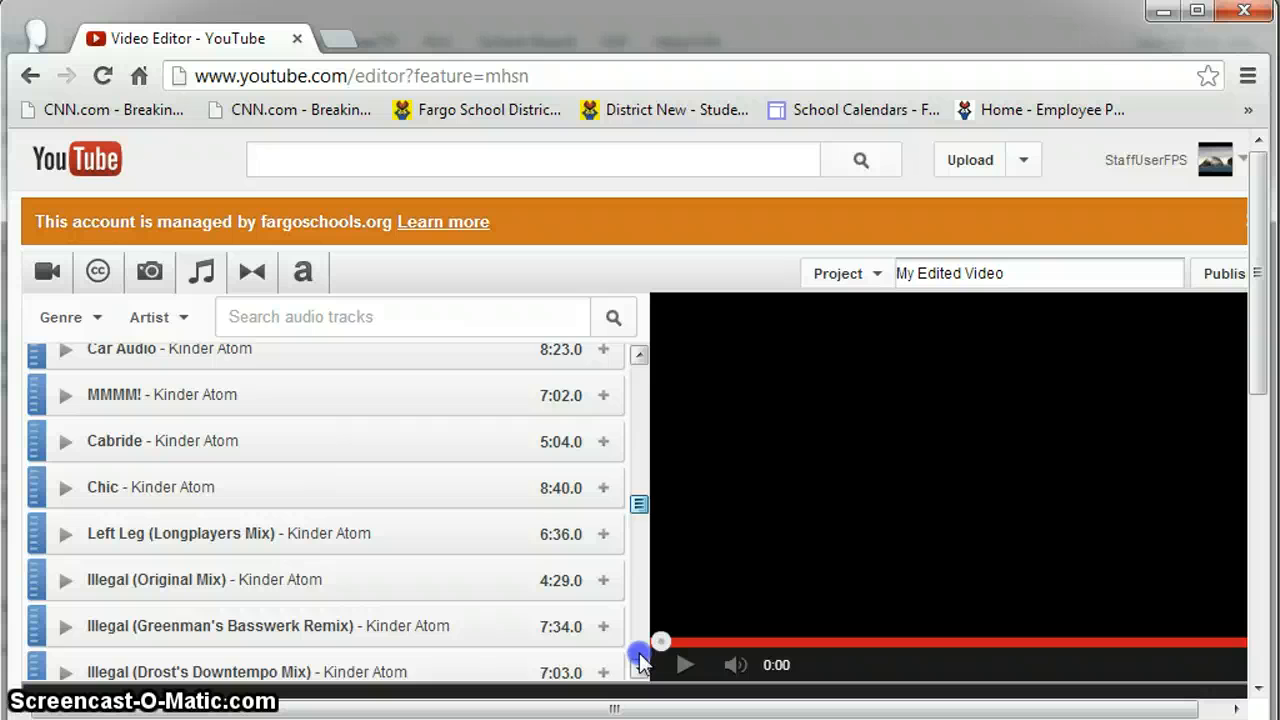
click(252, 272)
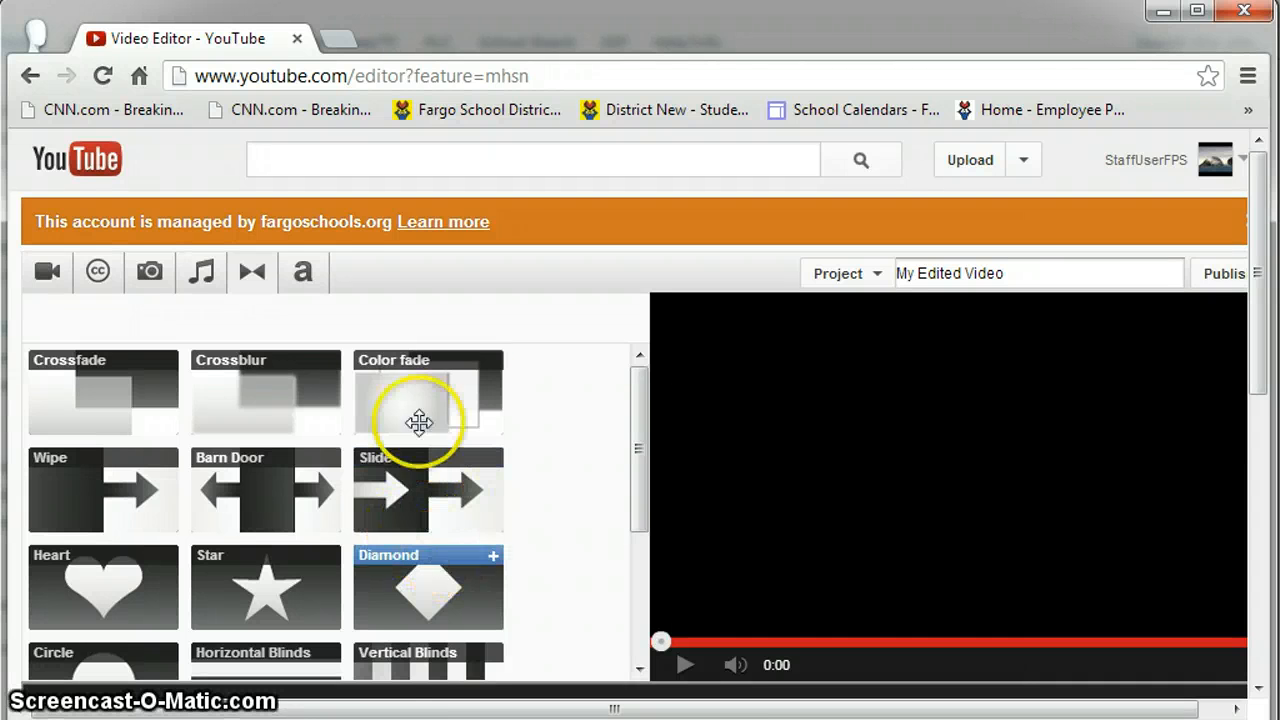
- Browse the title styles, then return to the My Videos clip library
click(302, 272)
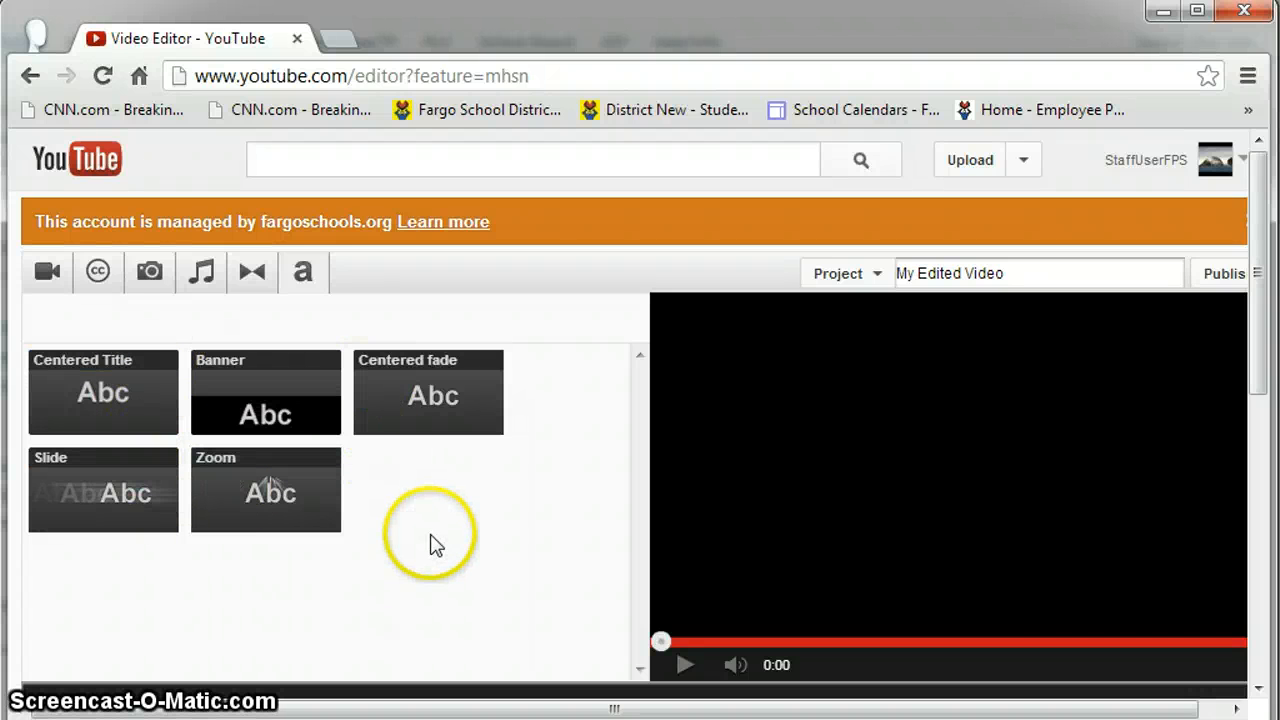
click(48, 272)
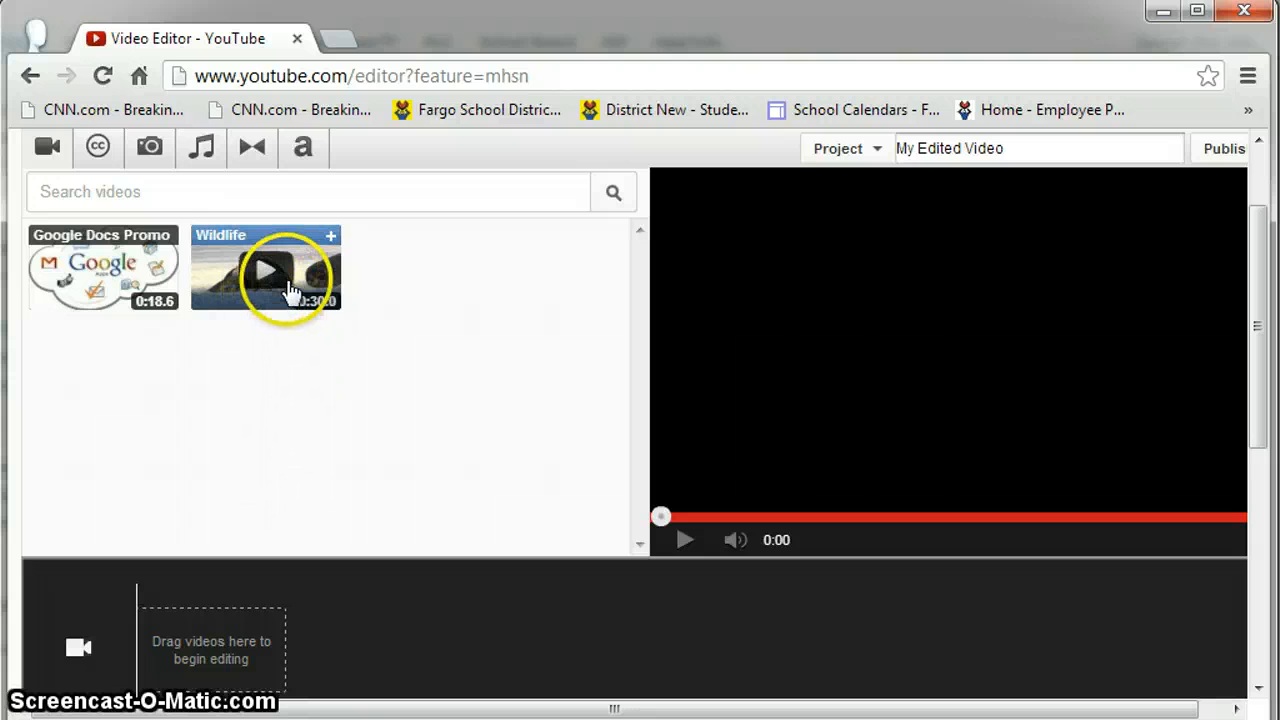
- Place the Wildlife and Google Docs Promo clips on the timeline
drag(264, 268, 222, 648)
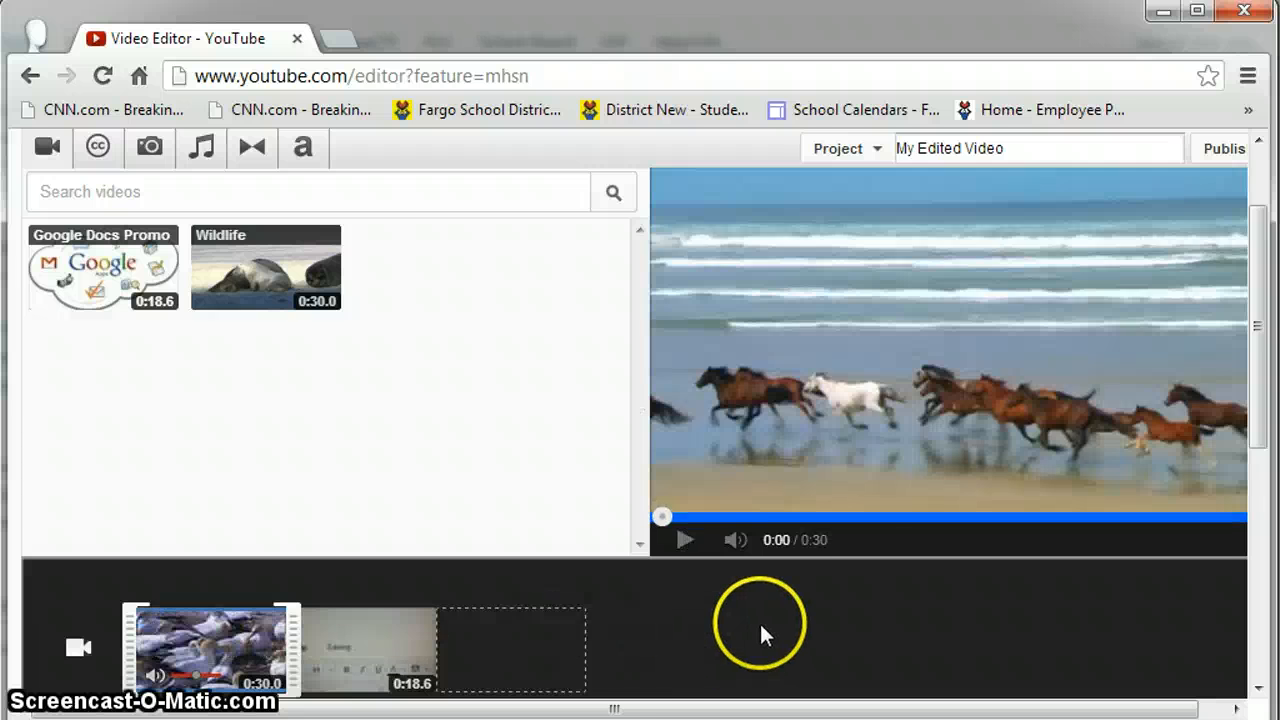
scroll(down, 3)
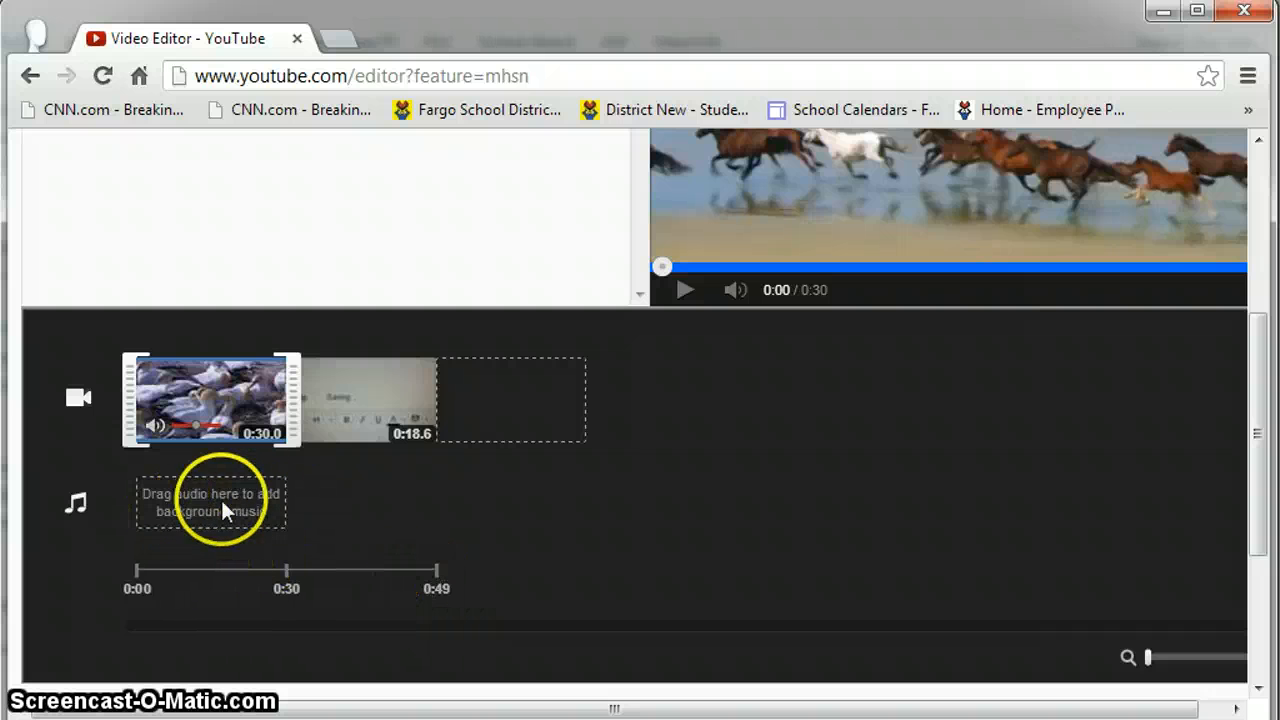
mouse_move(544, 520)
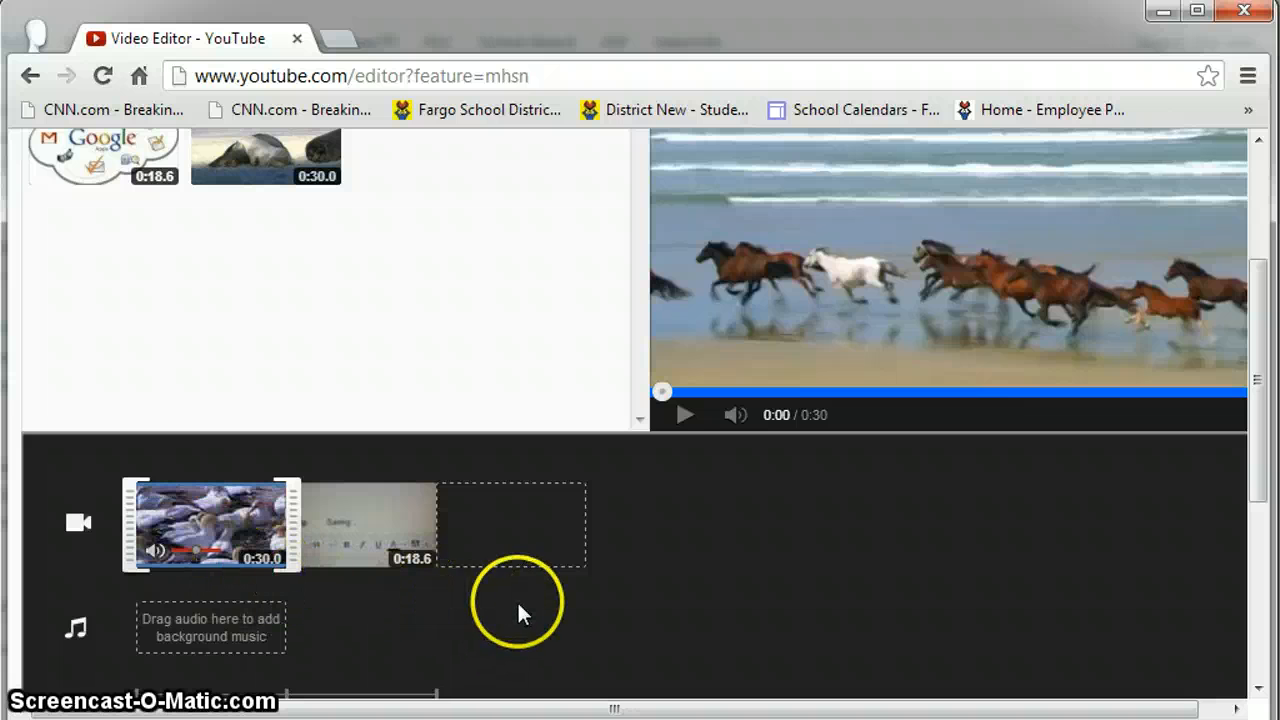
mouse_move(384, 616)
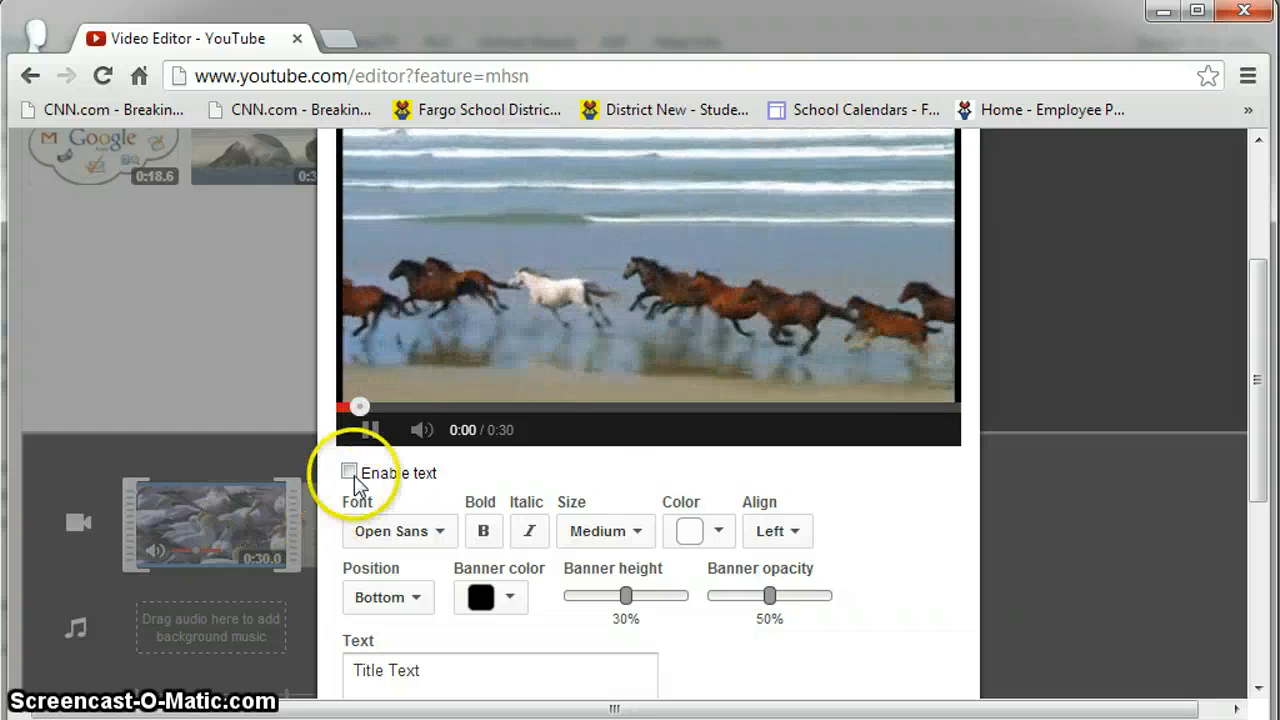
- Enable a text overlay reading Wildlife on the first clip and save it
click(348, 472)
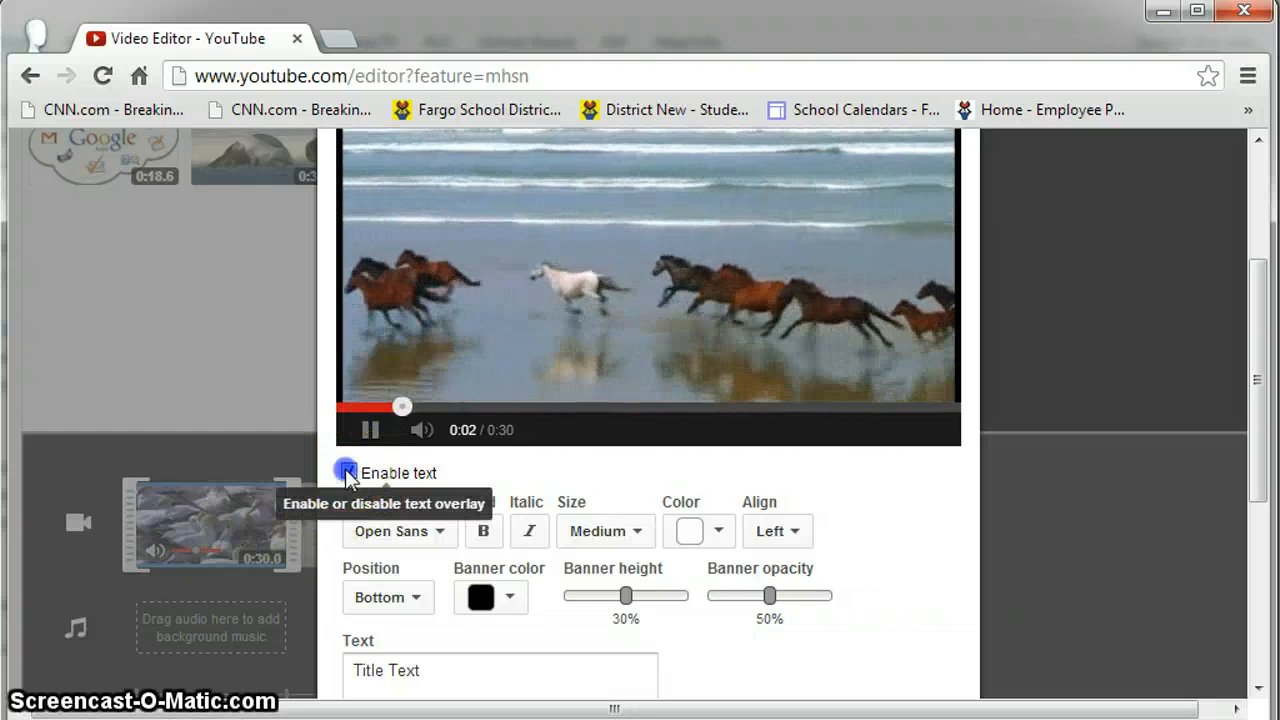
click(348, 472)
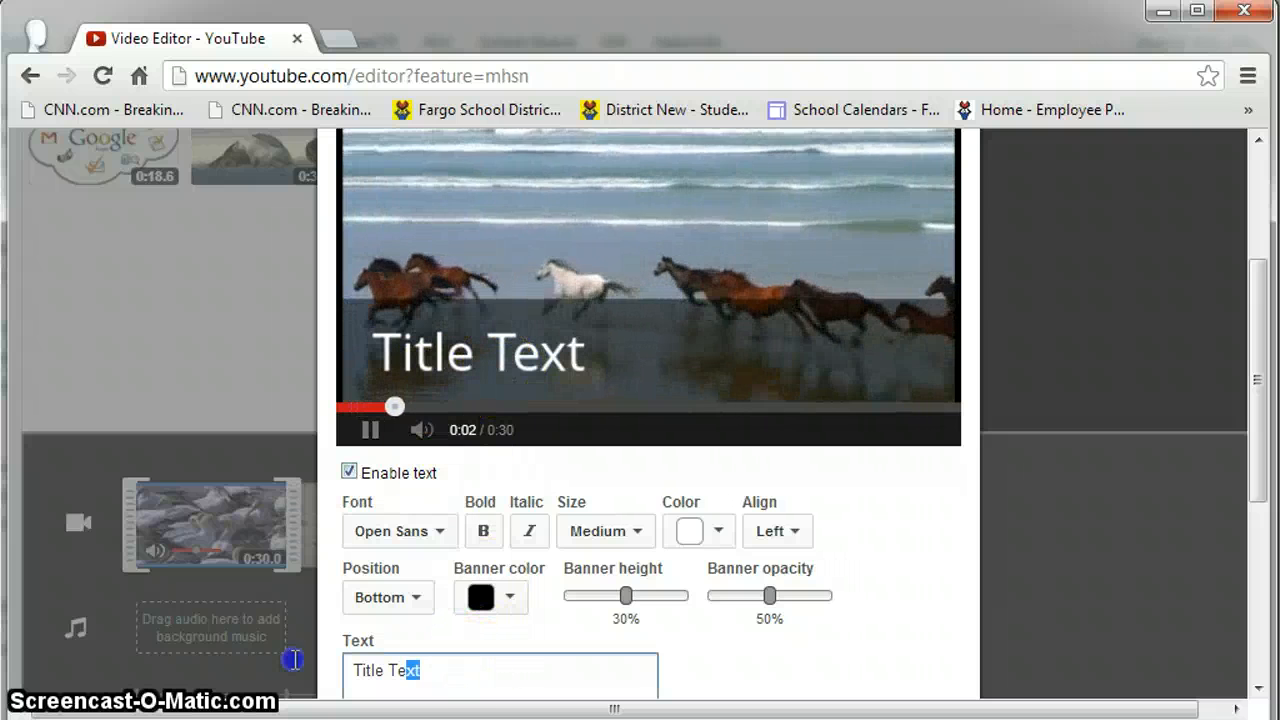
text(Wildlife)
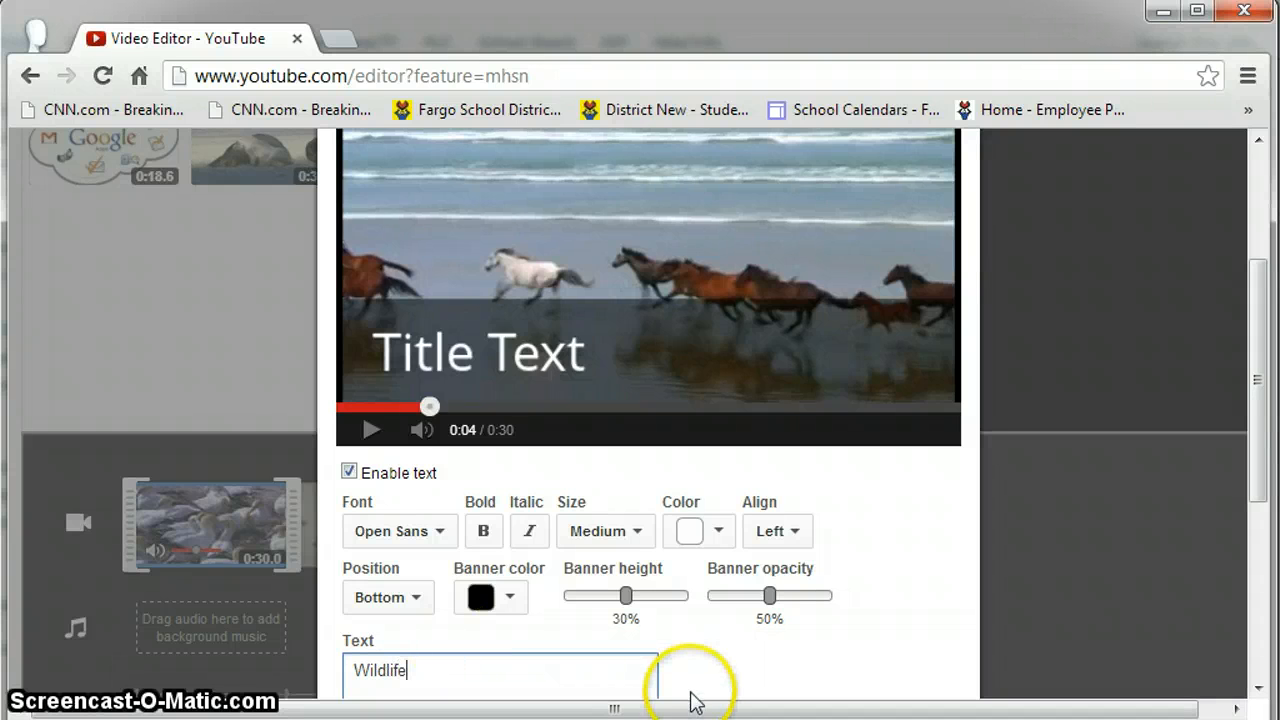
click(370, 430)
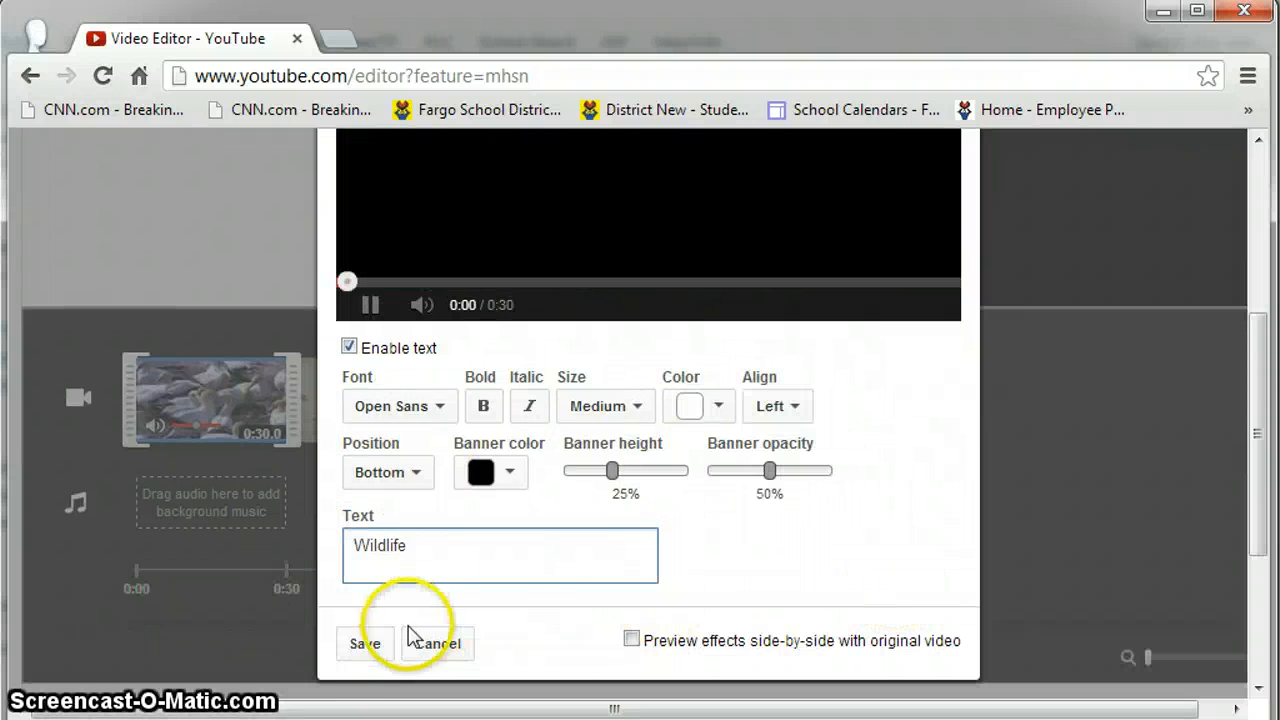
click(364, 644)
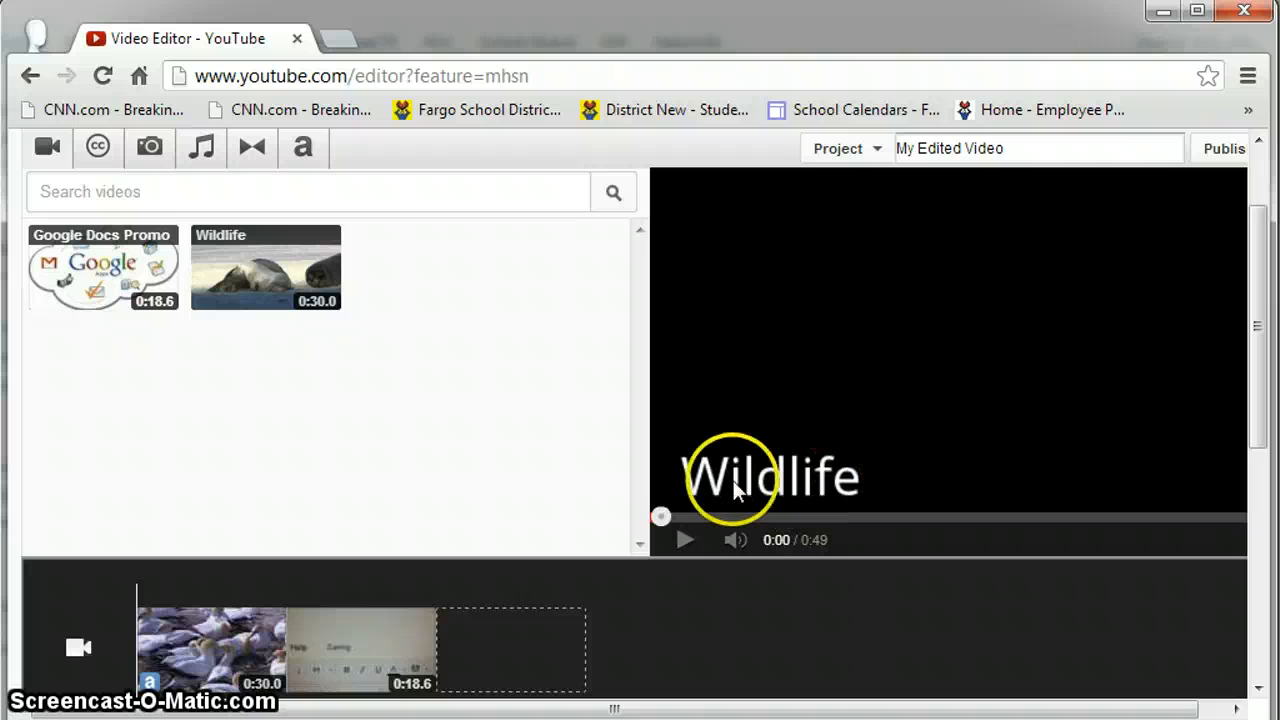
- Play the preview to check the Wildlife title, then bring up the transitions library
click(686, 540)
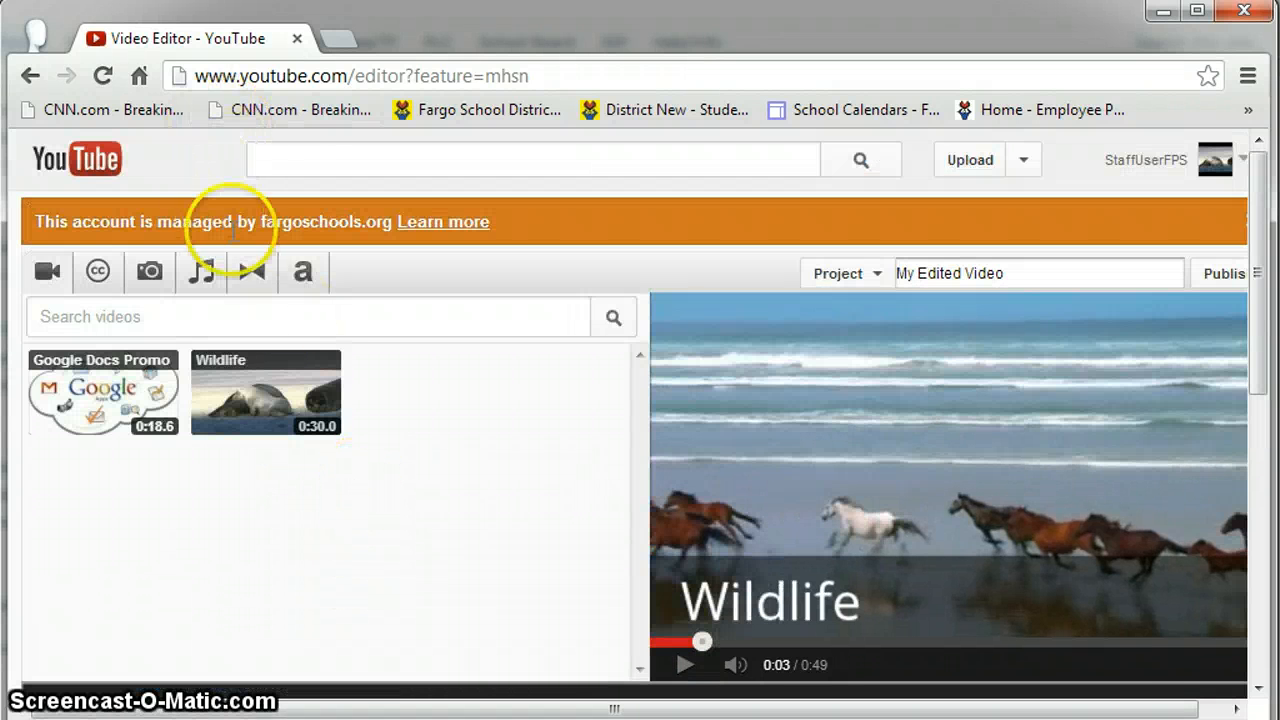
click(252, 272)
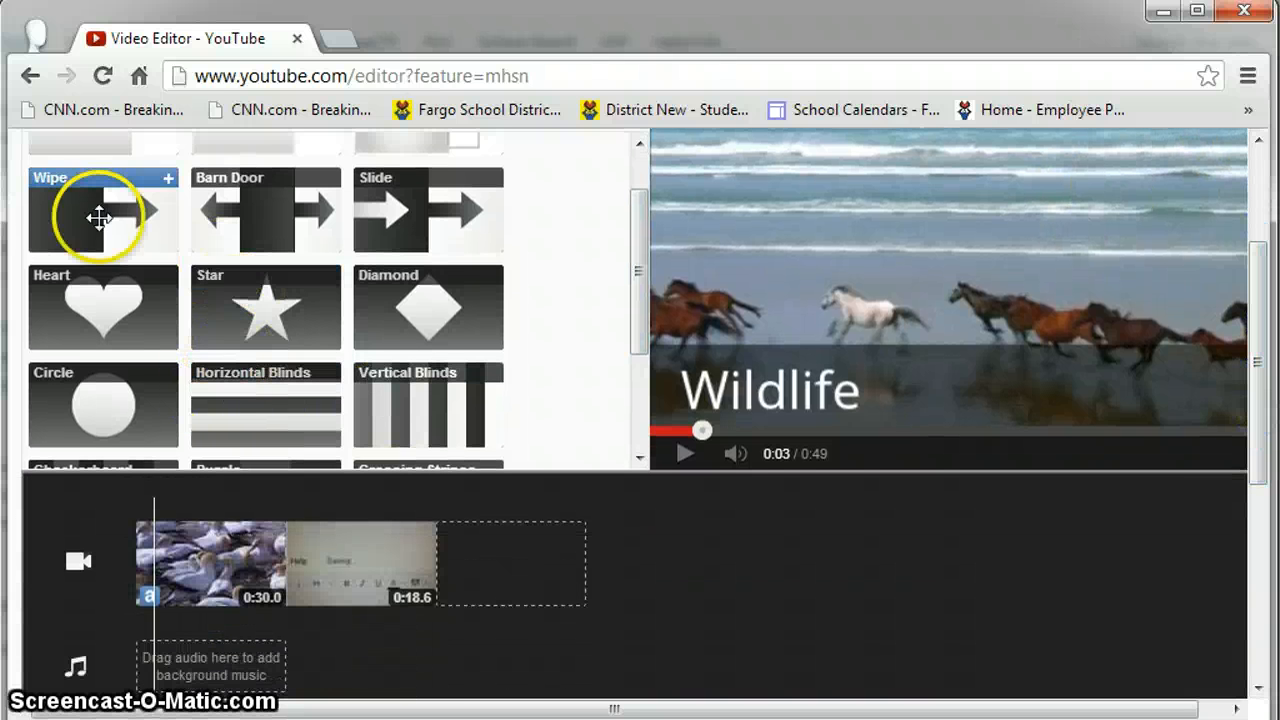
- Add transitions before and between the clips and a Color fade after Google Docs Promo
drag(100, 210, 312, 564)
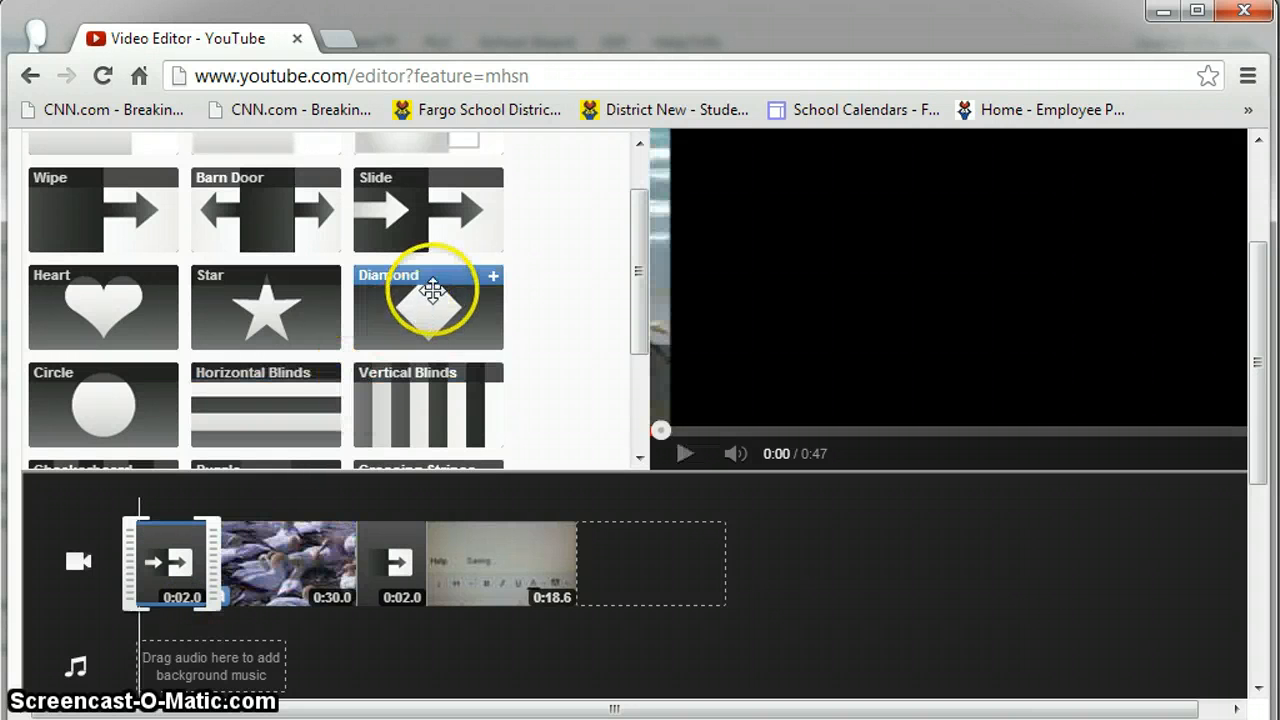
mouse_move(470, 328)
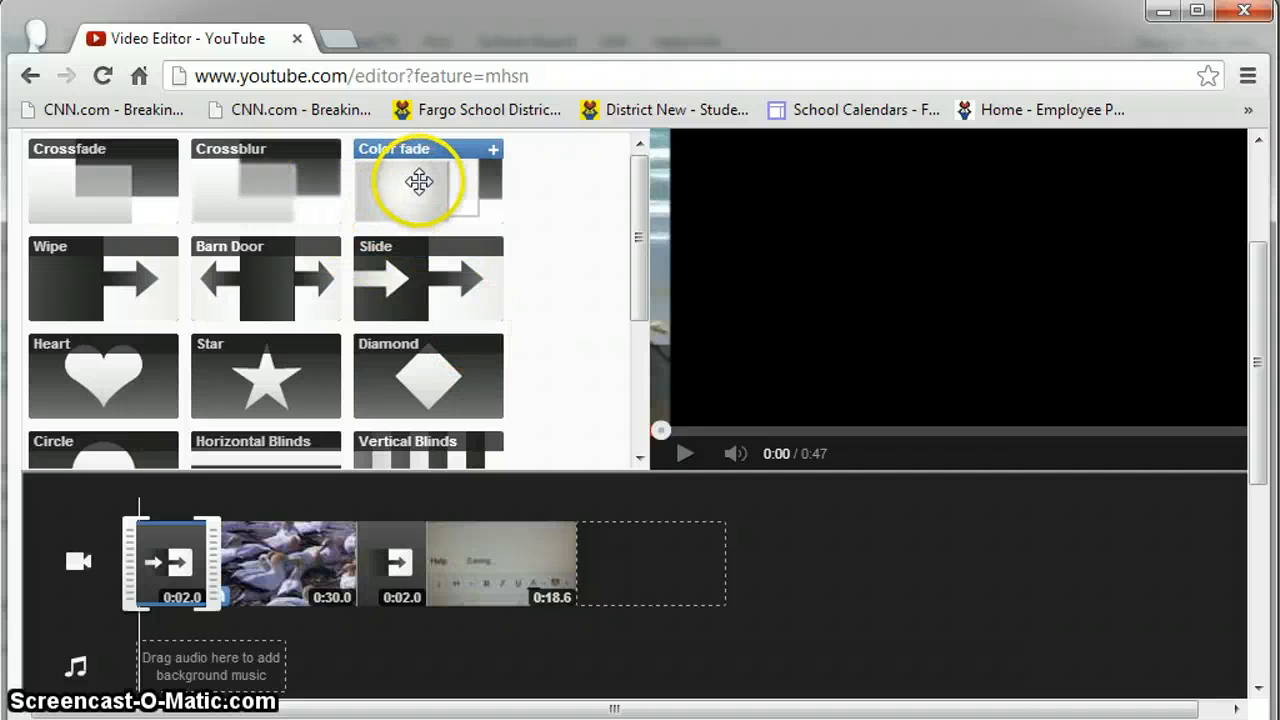
drag(420, 182, 524, 524)
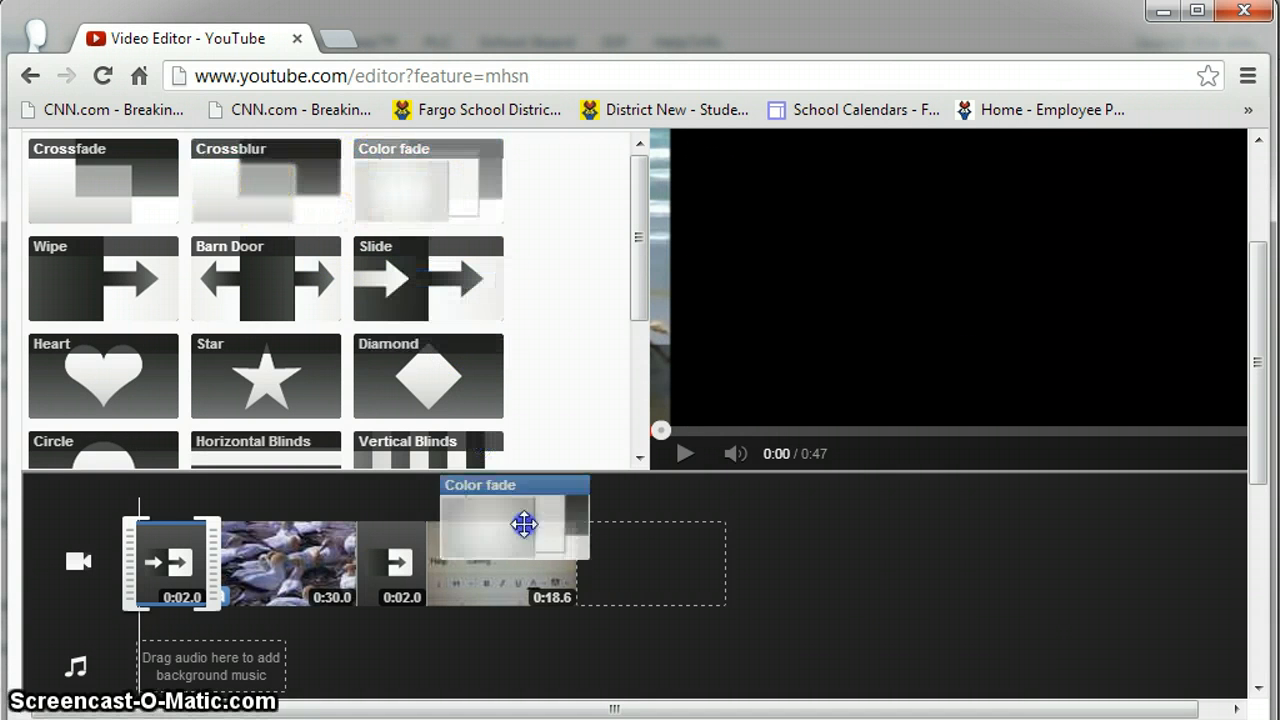
drag(524, 524, 610, 564)
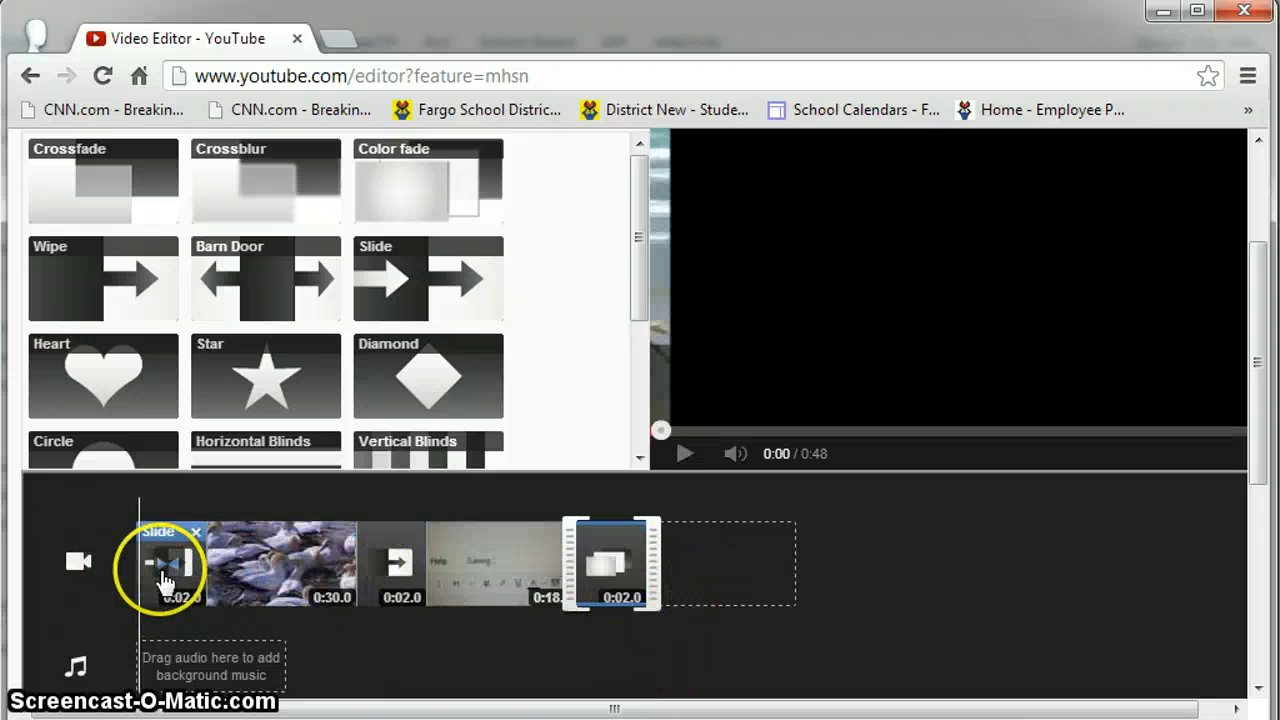
- Confirm the opening Slide transition's right direction and play the finished preview
click(164, 560)
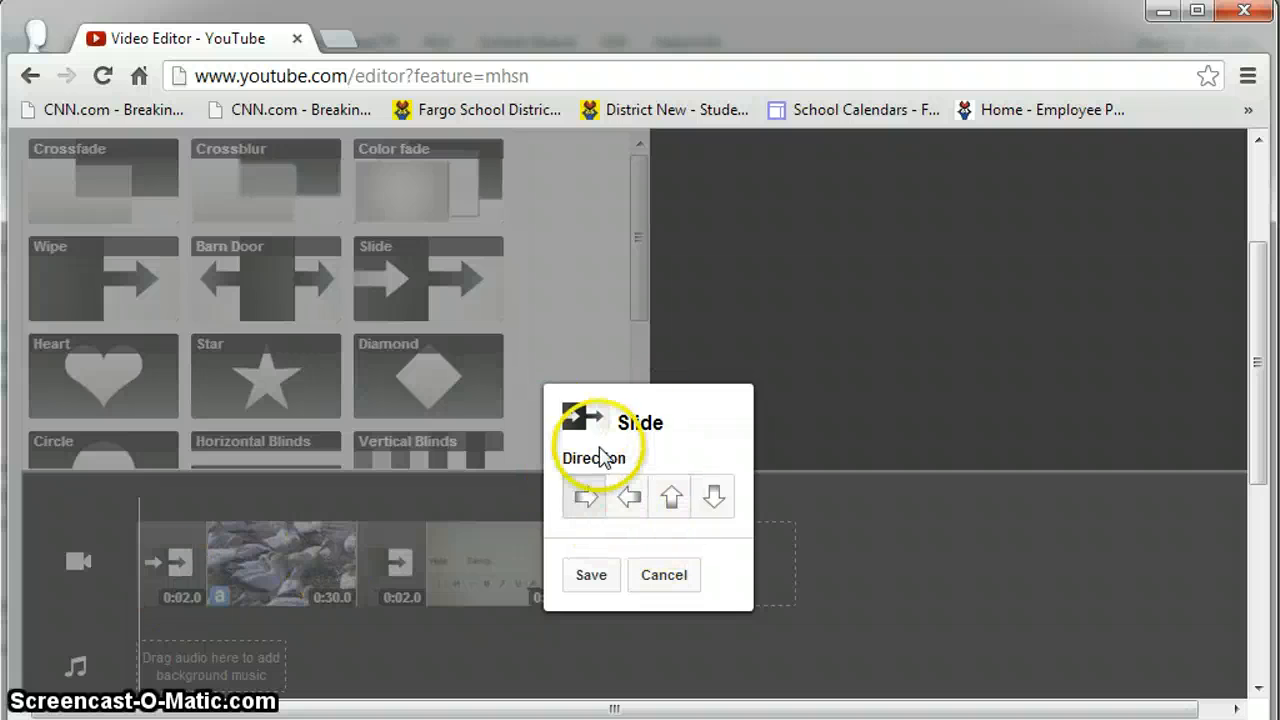
click(590, 574)
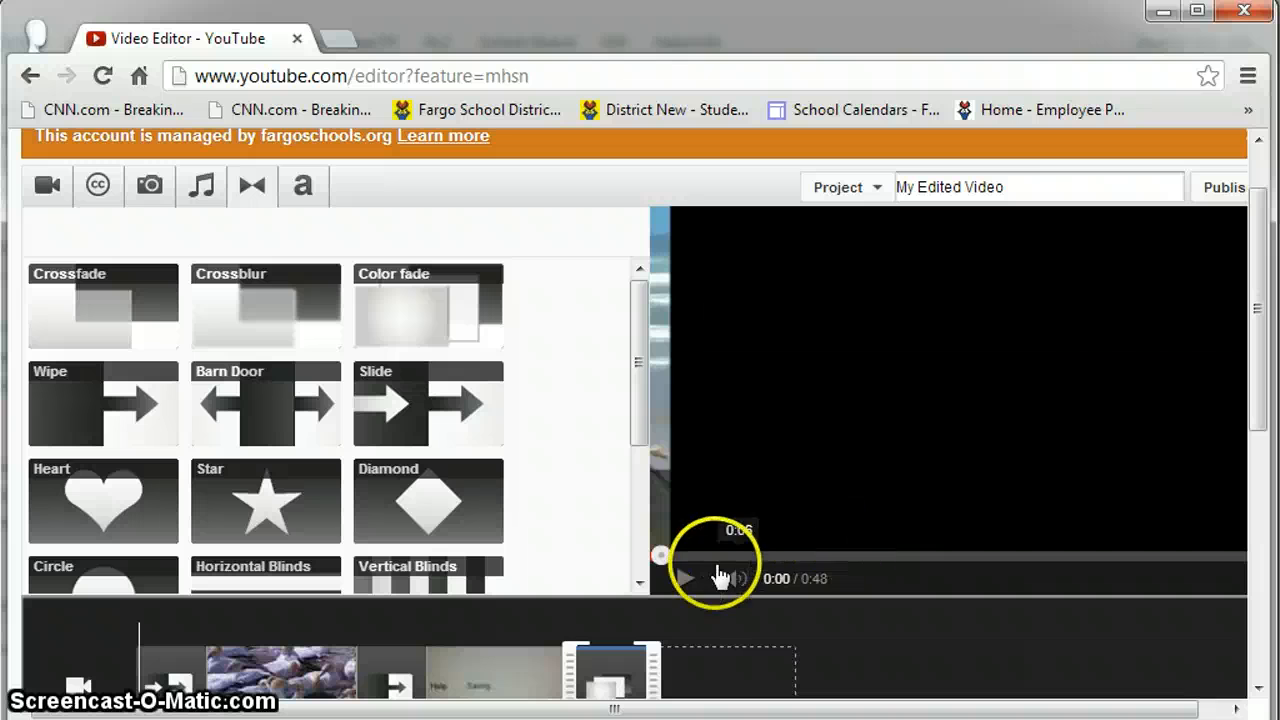
click(686, 578)
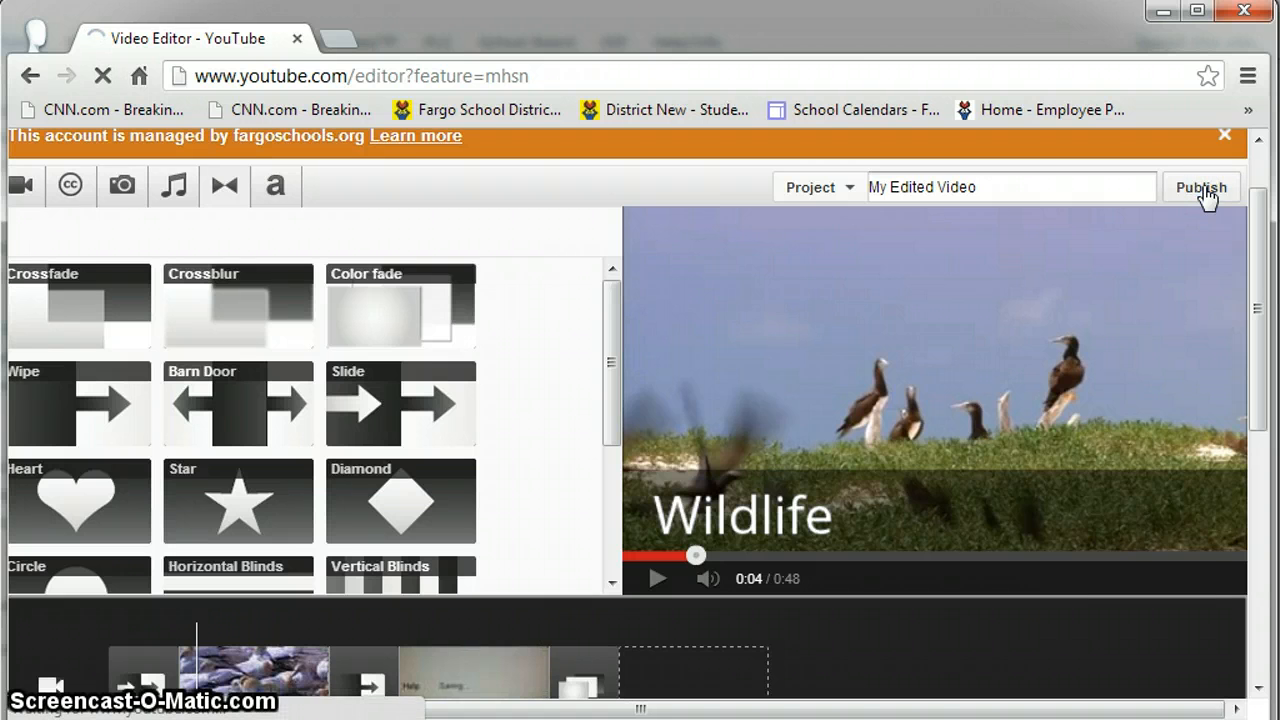
- Publish the edited project to YouTube
click(1200, 188)
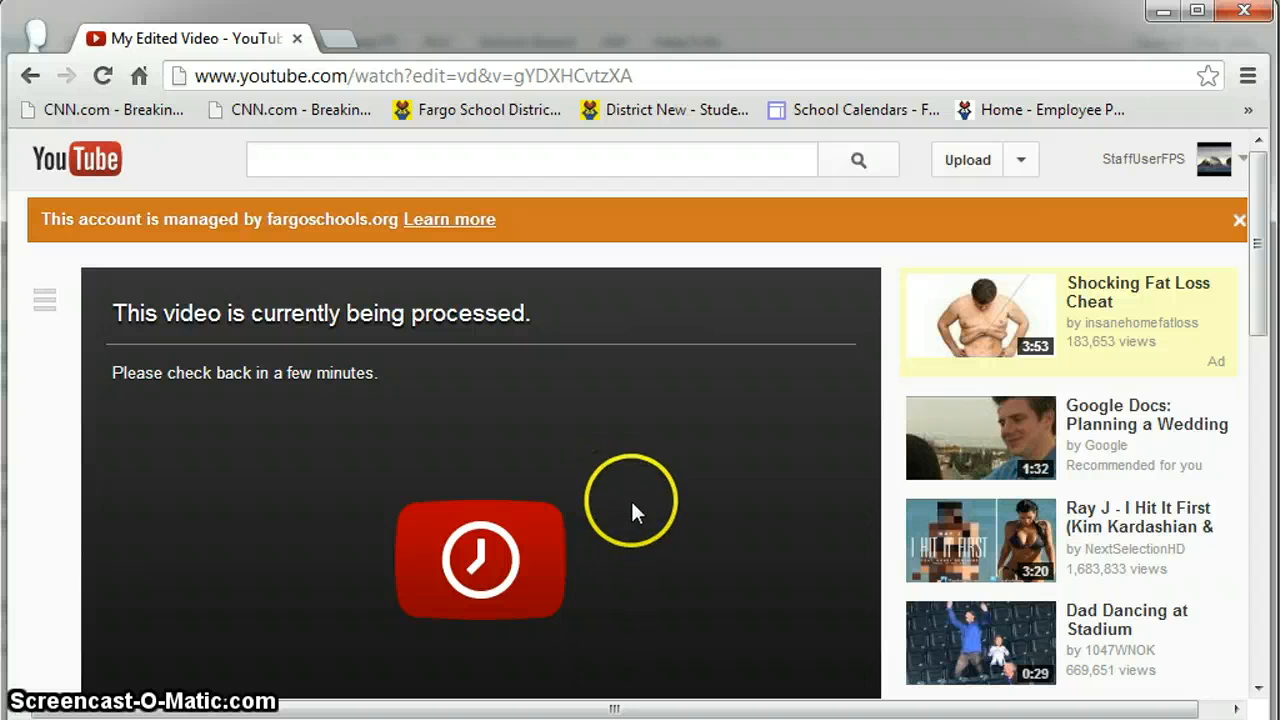
mouse_move(448, 344)
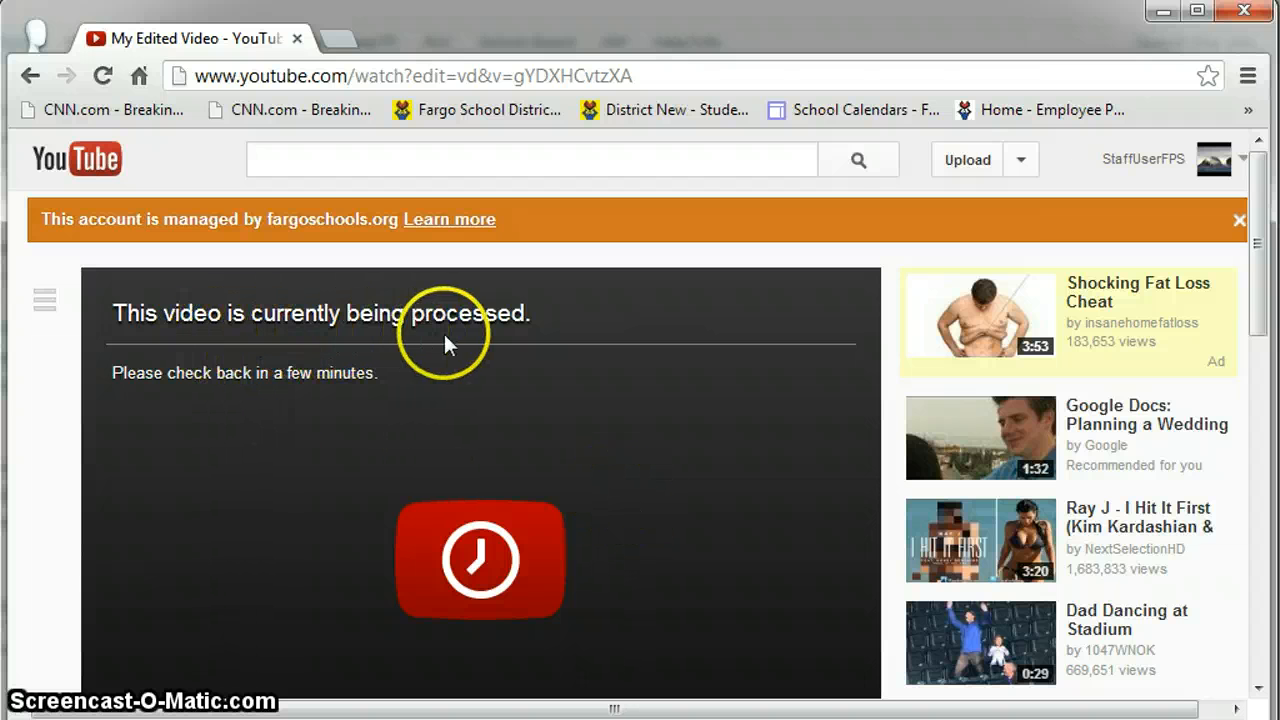
mouse_move(644, 504)
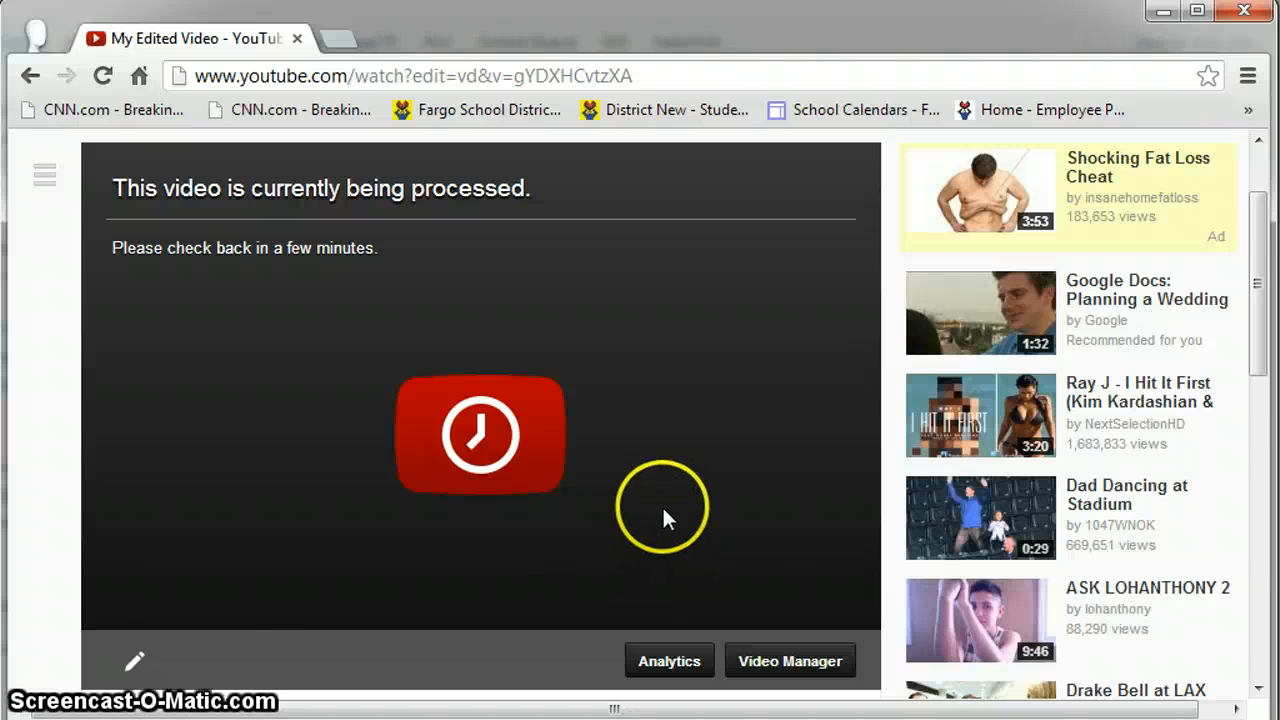
- Replace the video title 'My Edited Video' with 'Master Wildlife Video' in the title editor
scroll(down, 3)
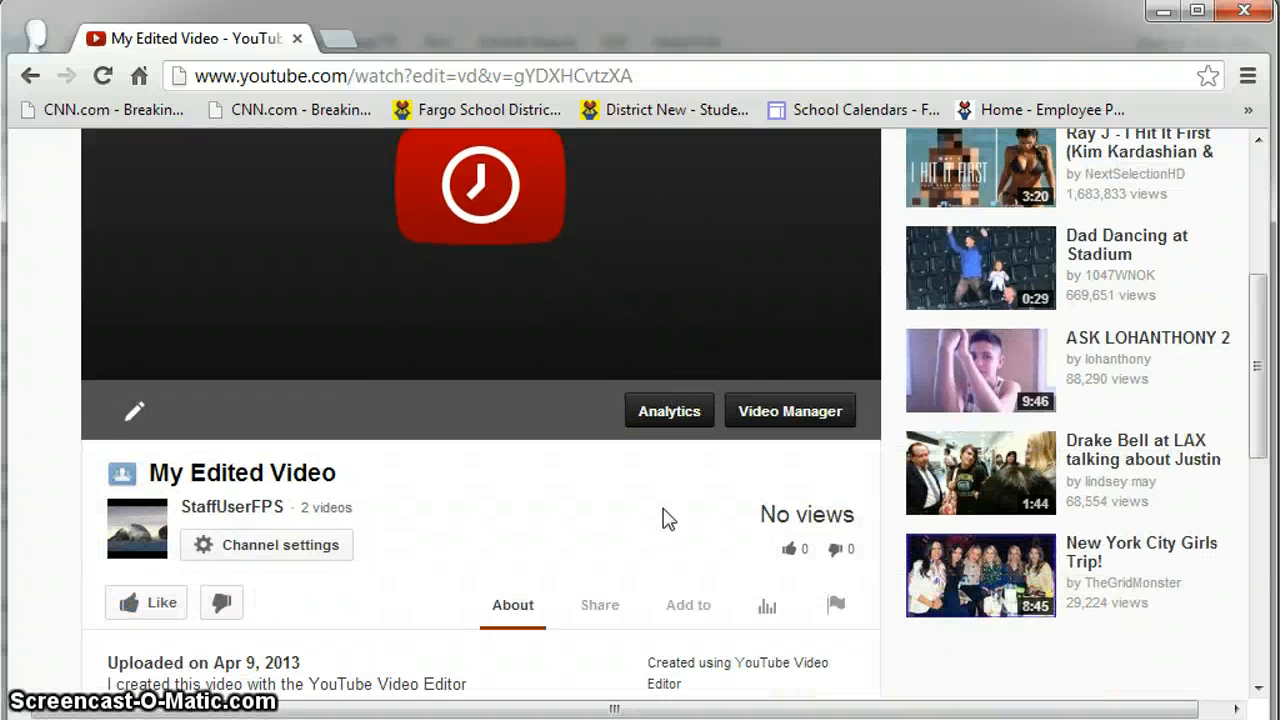
scroll(down, 3)
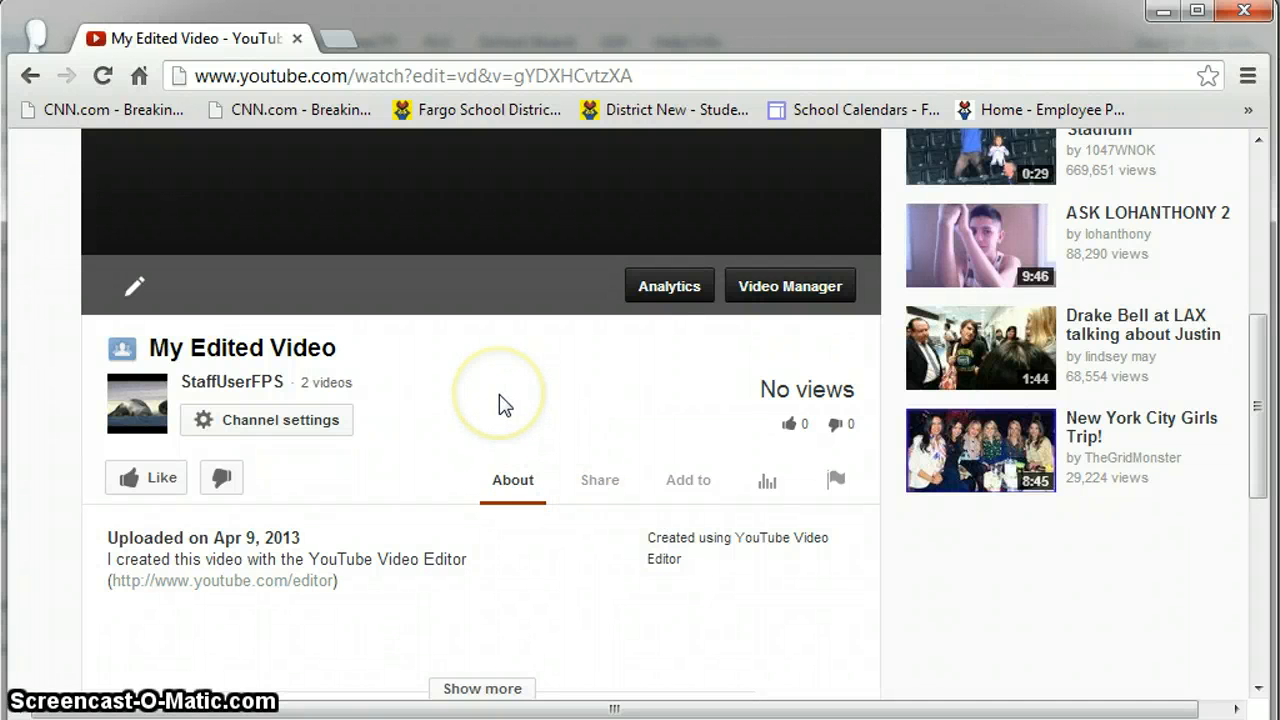
mouse_move(210, 364)
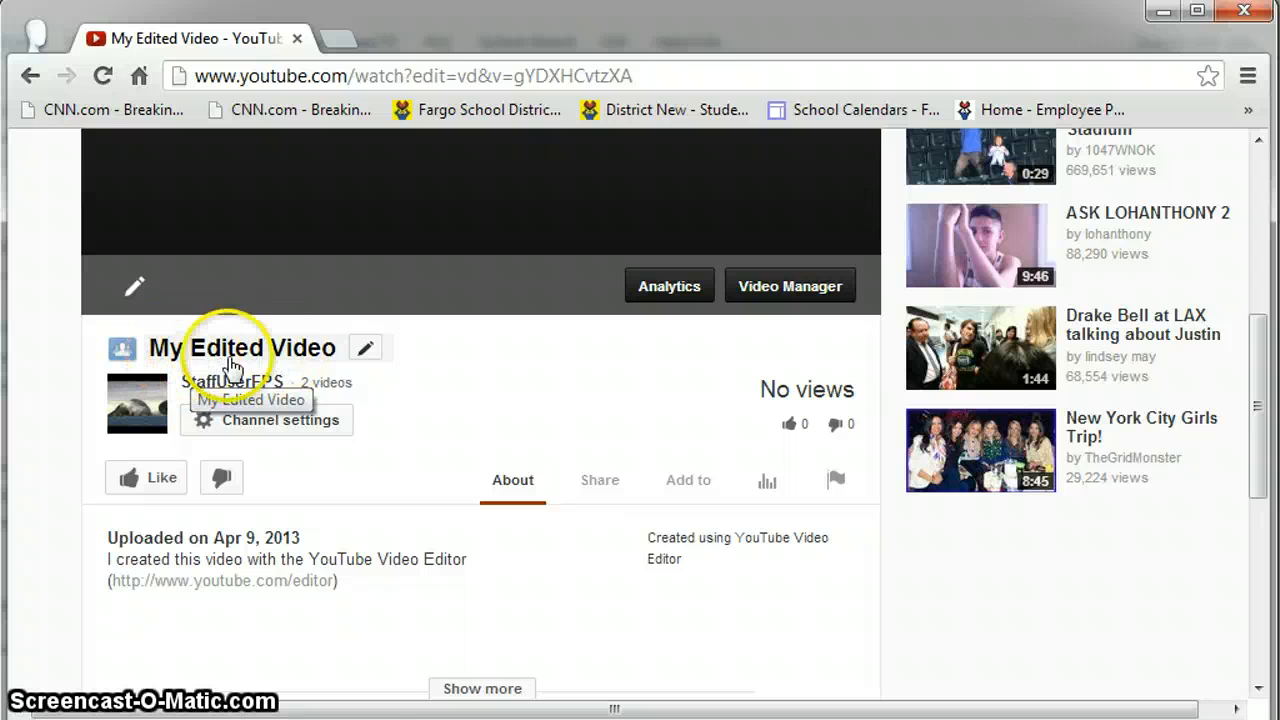
mouse_move(436, 320)
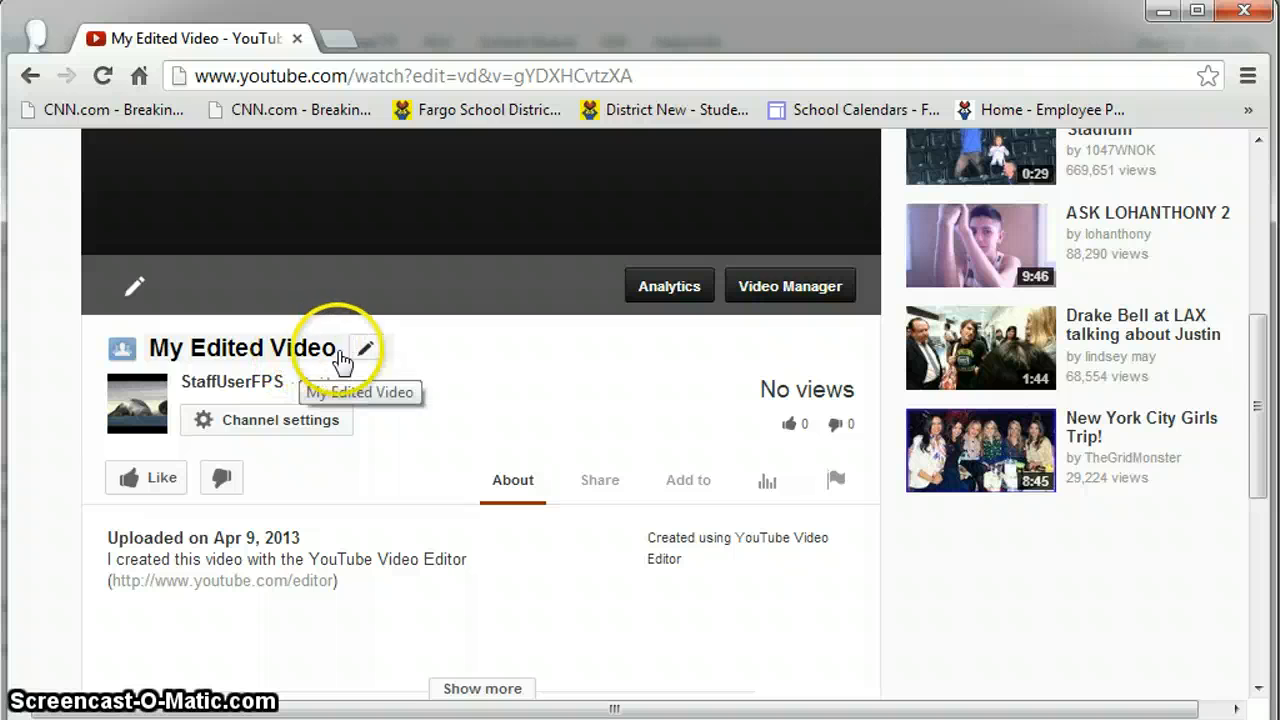
click(364, 348)
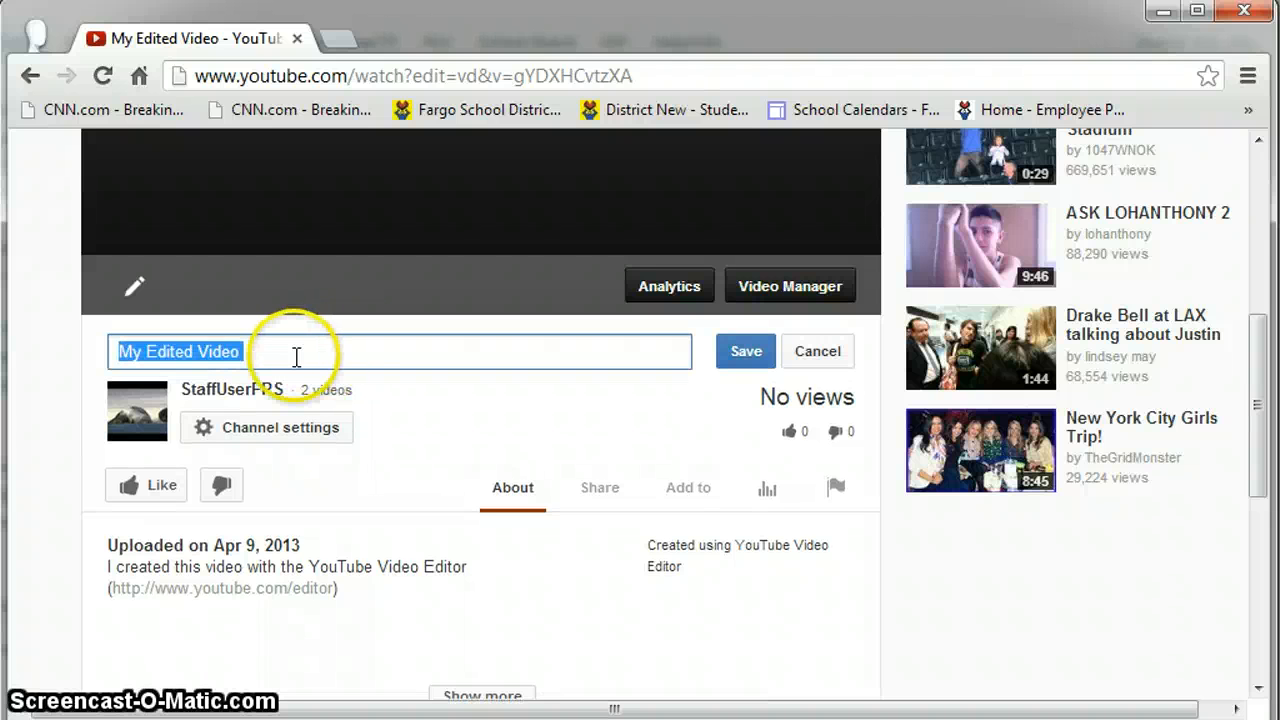
text(M)
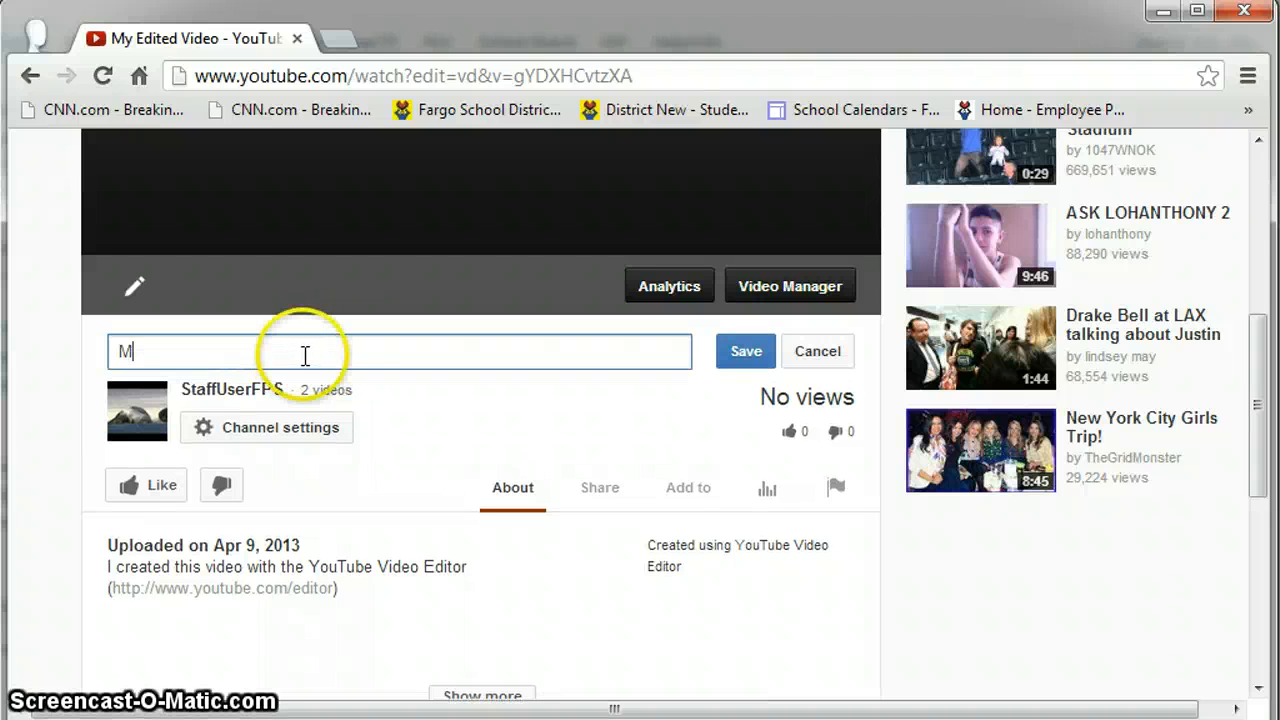
text(aster Wildlife Video)
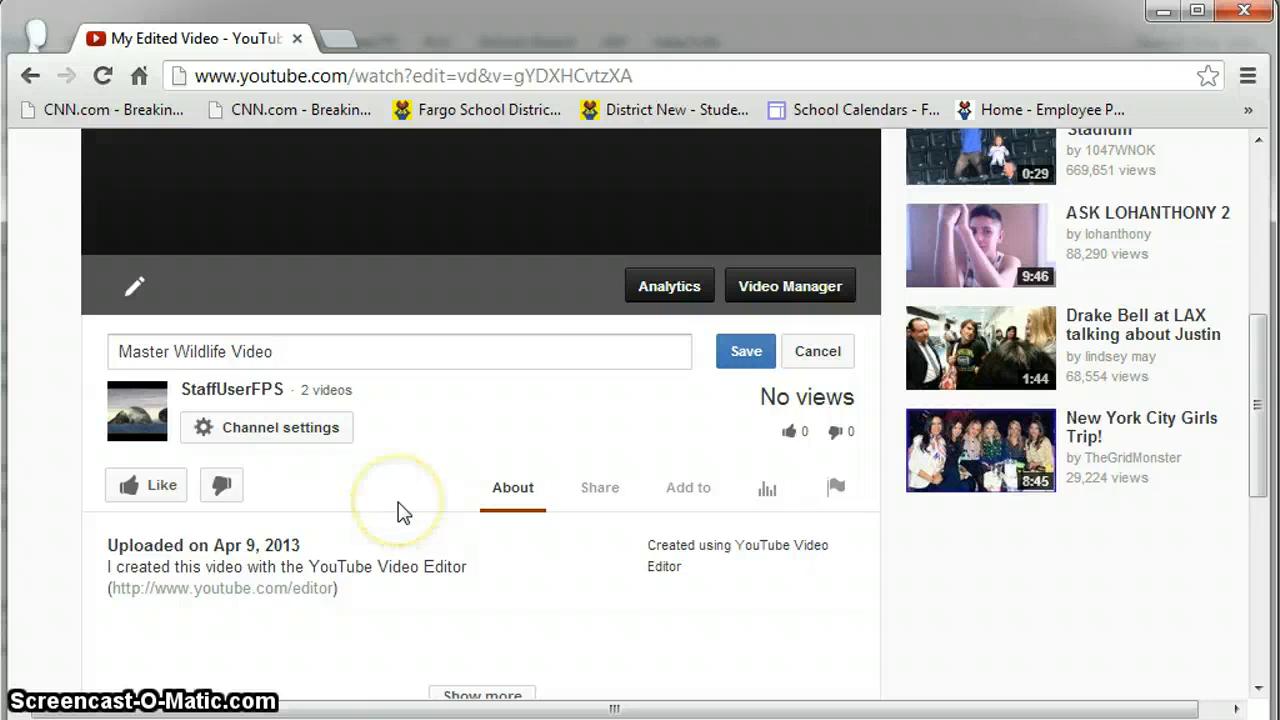
mouse_move(512, 490)
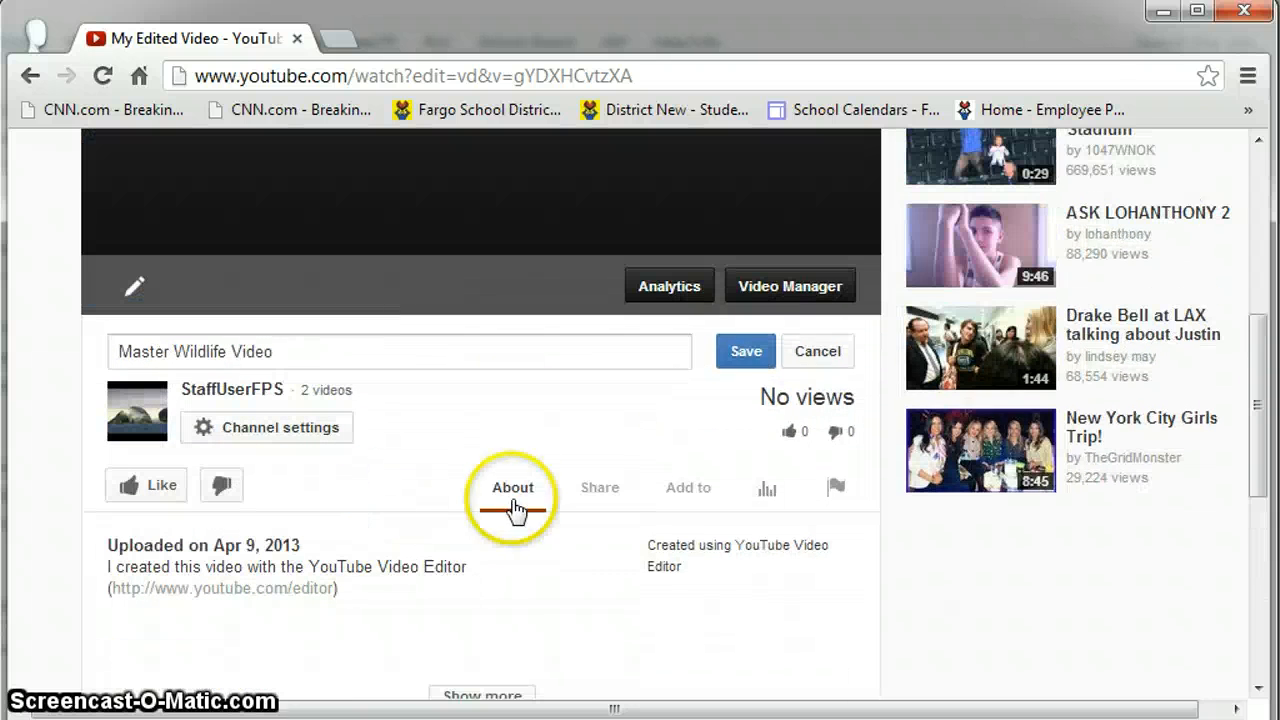